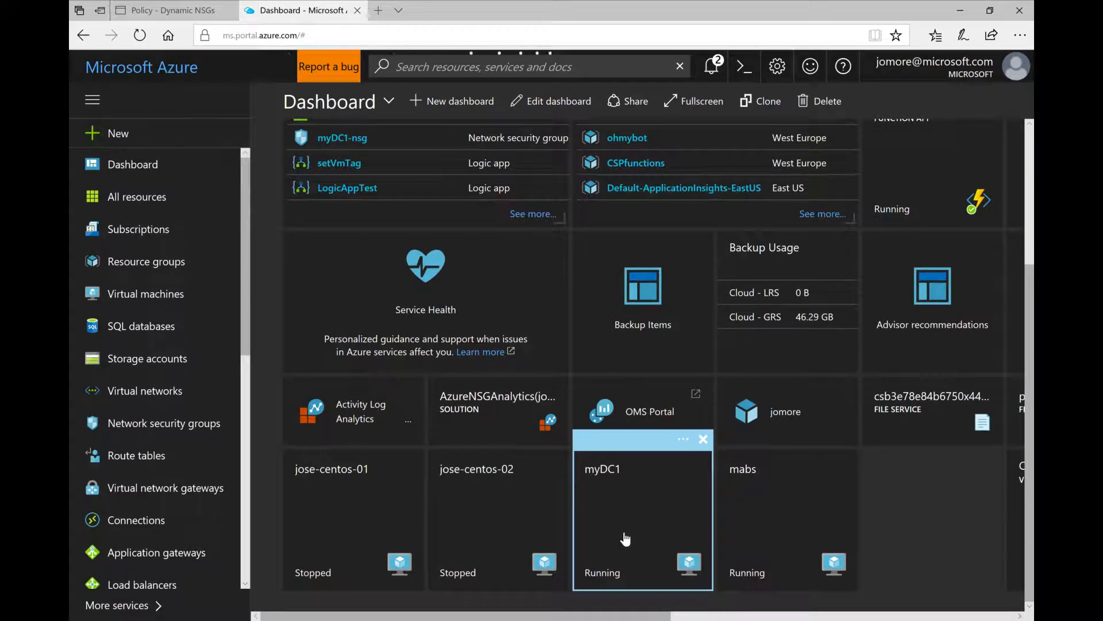
Open the myDC1 virtual machine's Overview blade from the Azure dashboard.
click(602, 469)
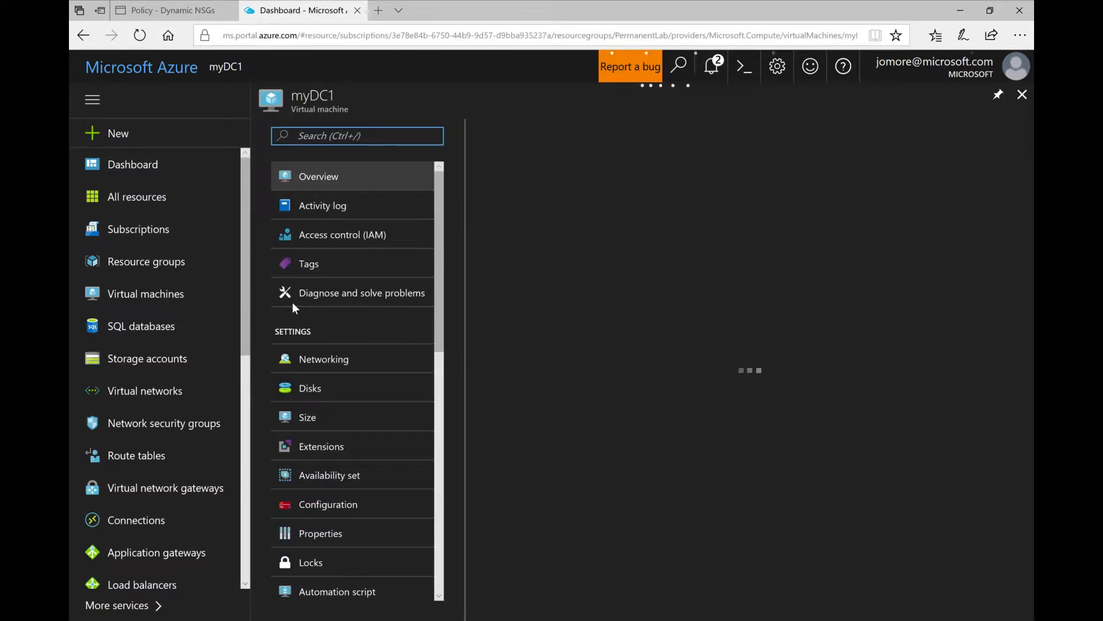
click(318, 176)
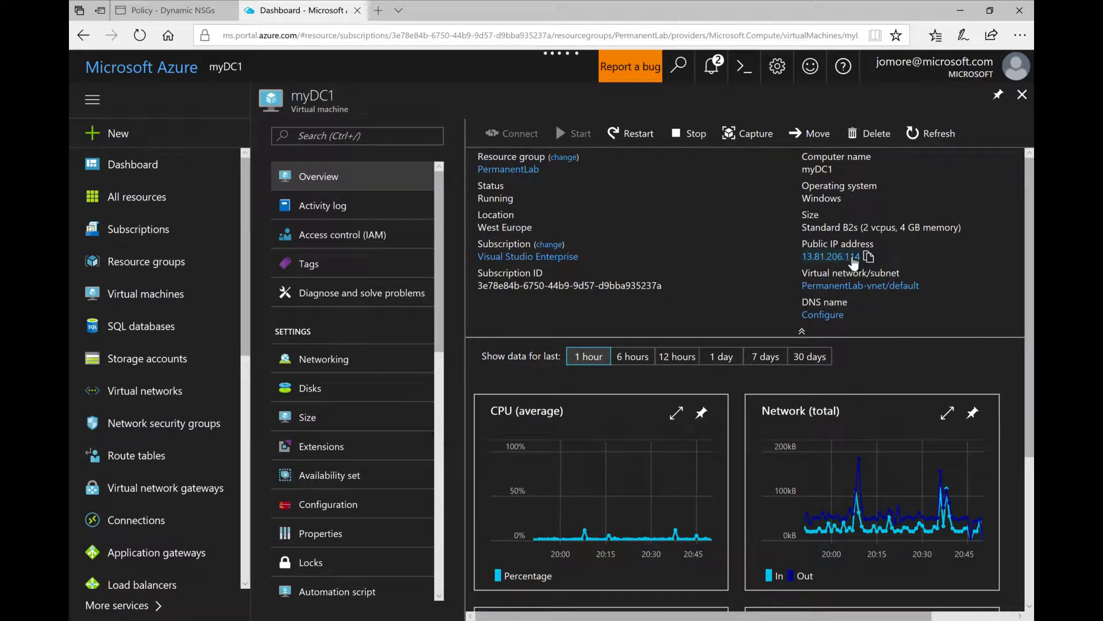
mouse_move(871, 256)
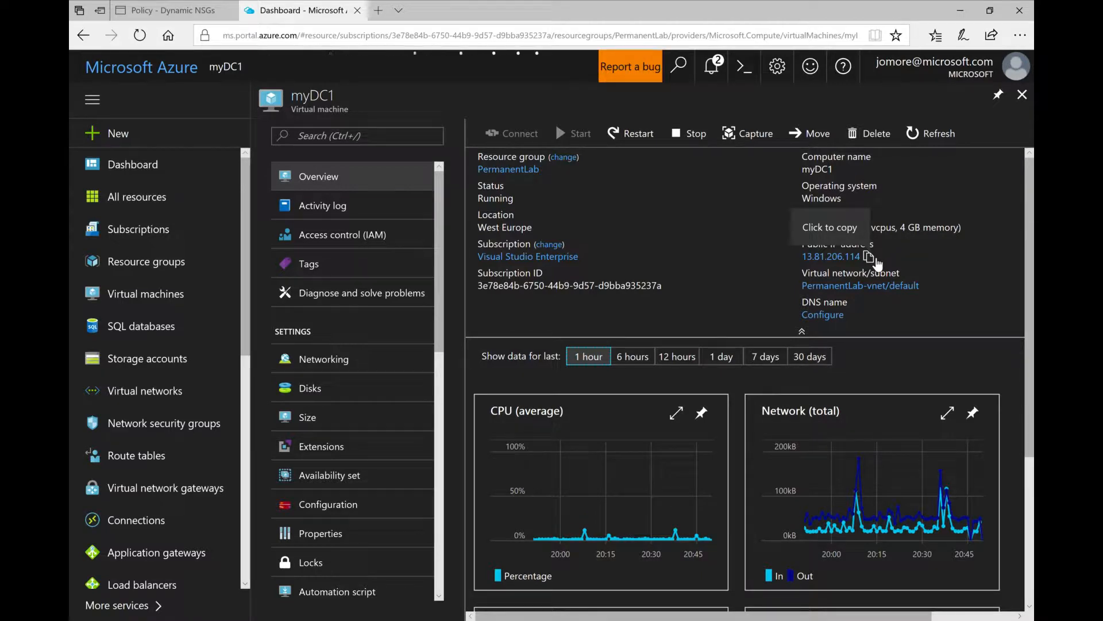
mouse_move(363, 386)
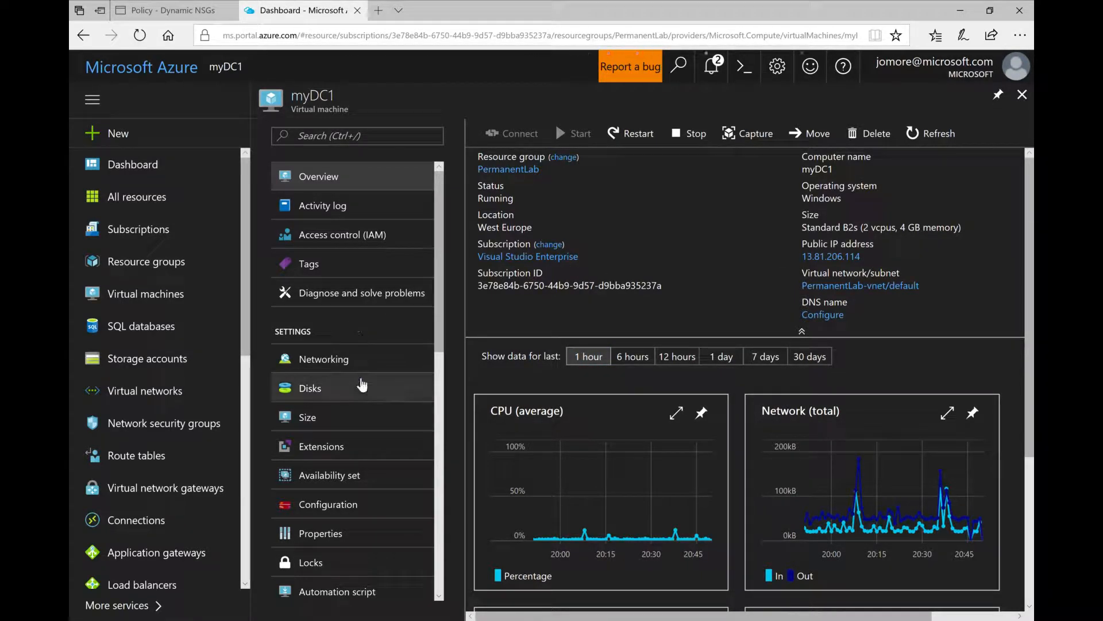
Show myDC1's Networking settings with the inbound100 rule allowing TCP 3389.
click(322, 359)
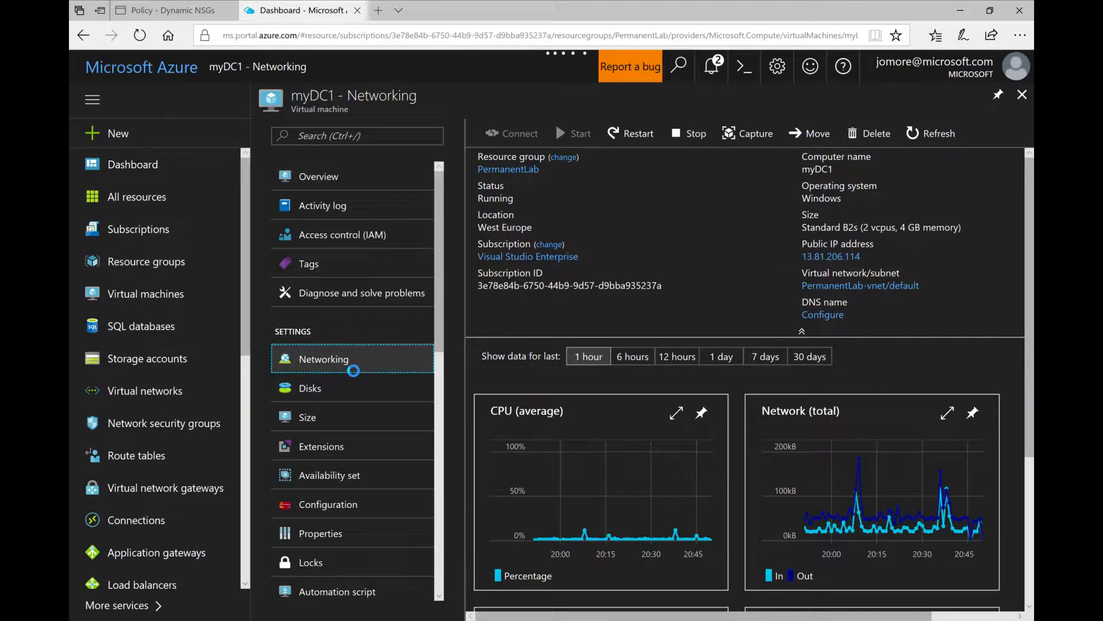
click(324, 358)
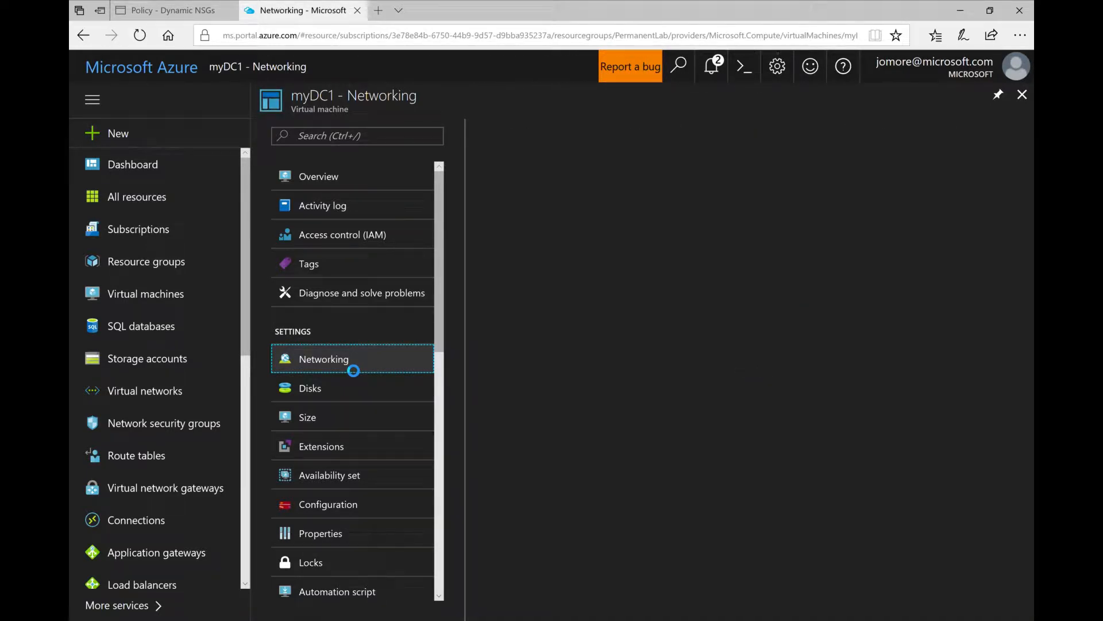
click(323, 359)
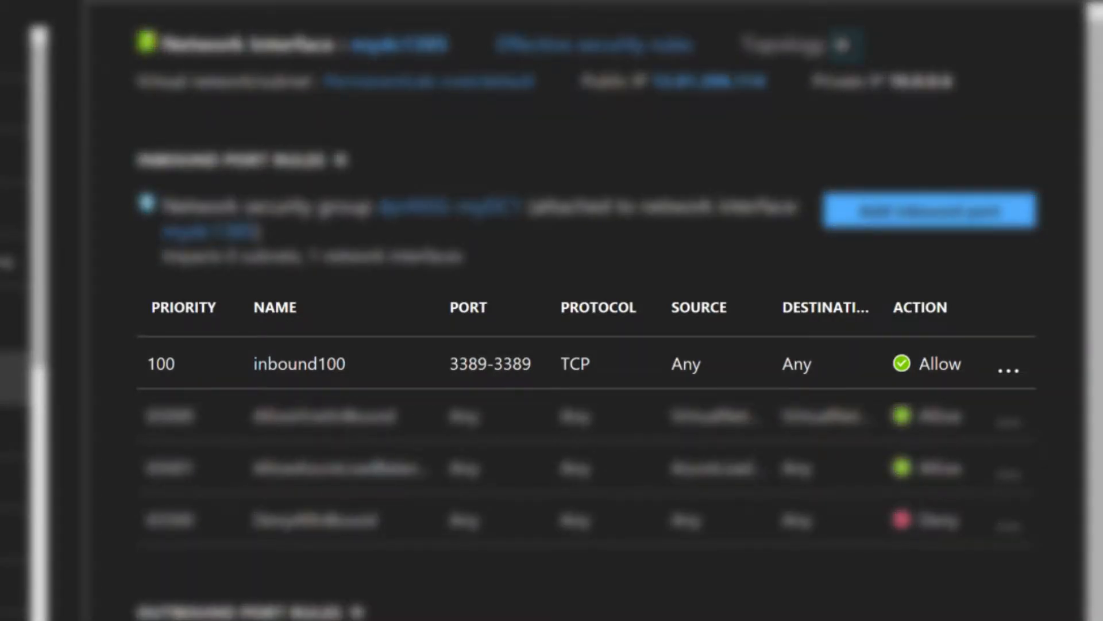
Switch to the Dynamic NSGs policy page and go to the Dynamic Groups list.
click(167, 10)
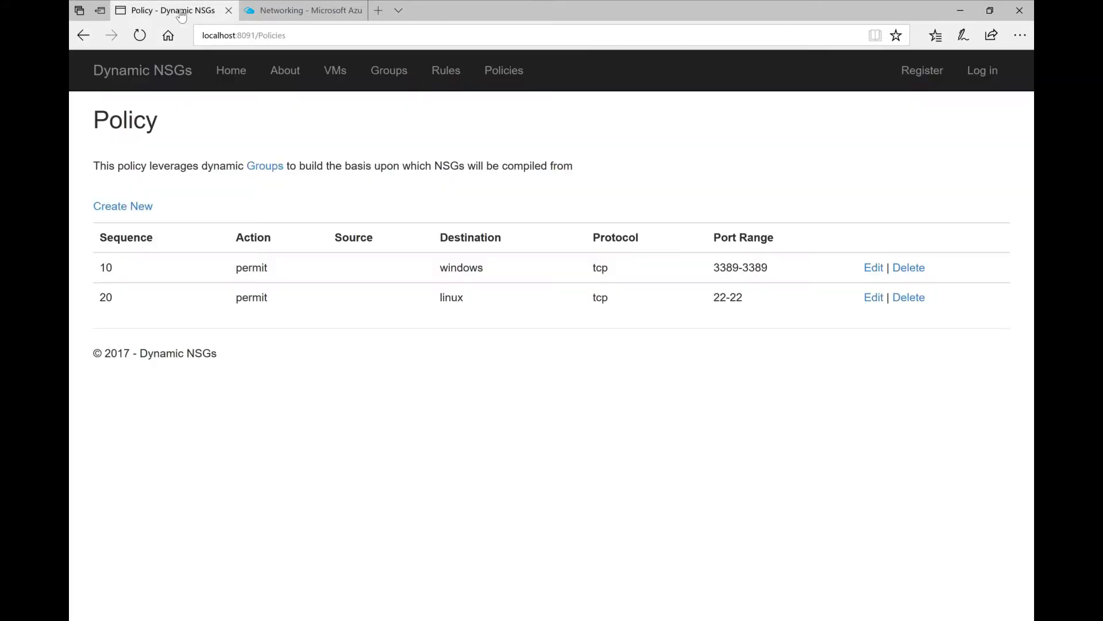
mouse_move(345, 193)
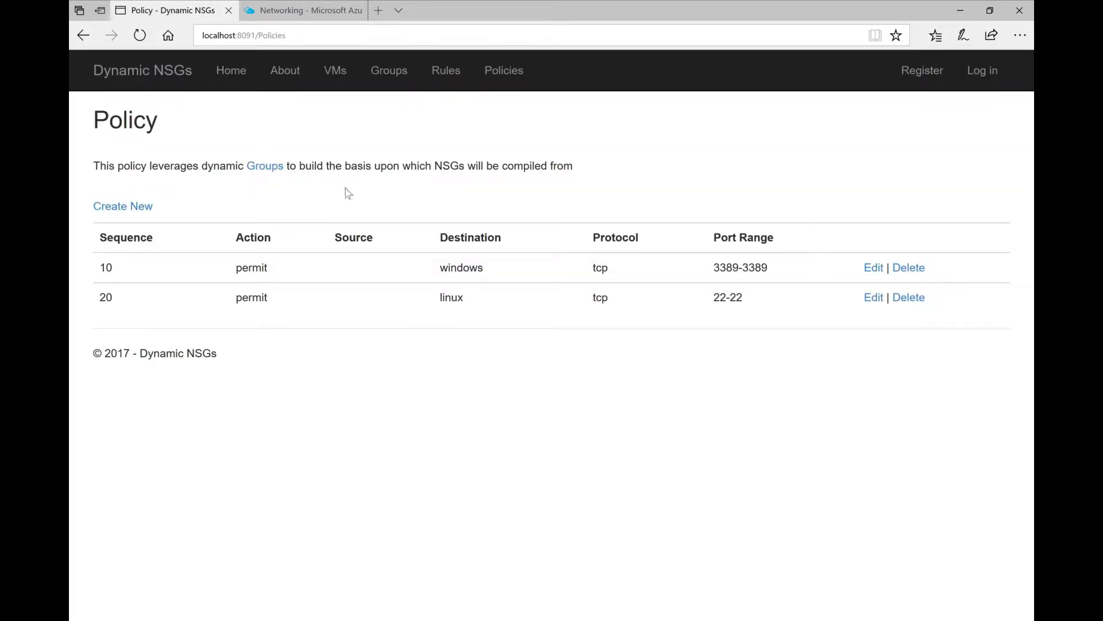
mouse_move(610, 266)
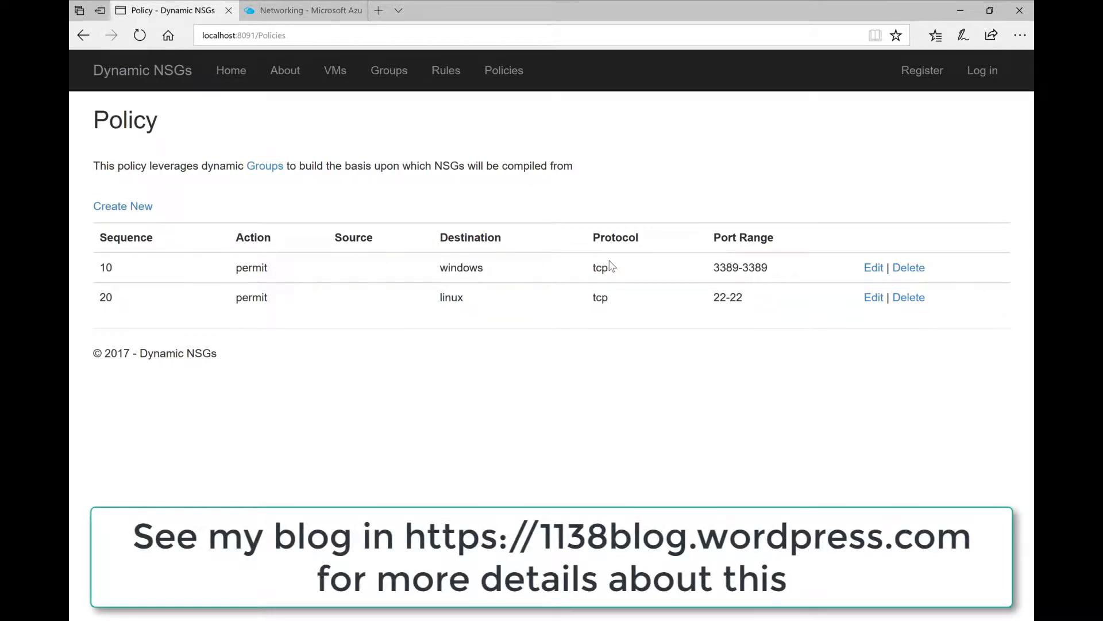
mouse_move(544, 154)
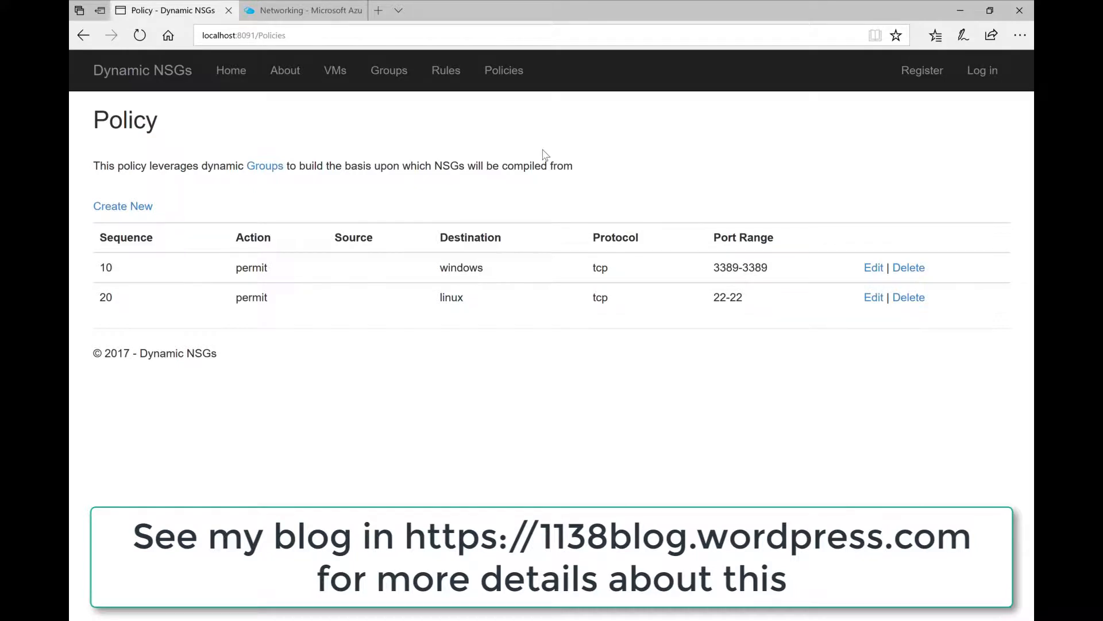
mouse_move(388, 56)
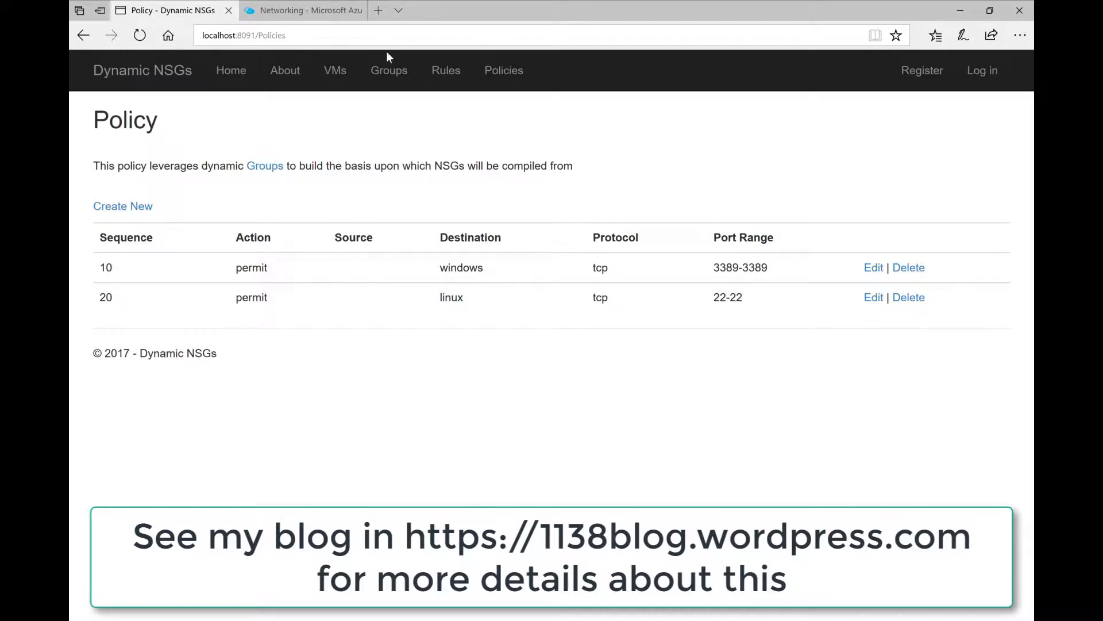
click(389, 69)
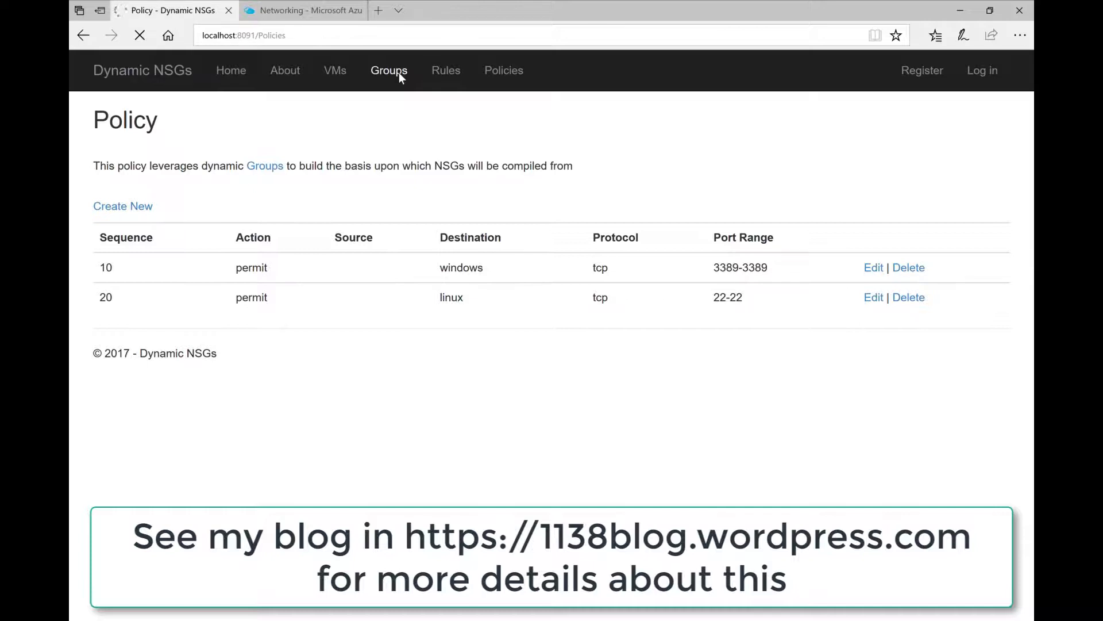
click(388, 70)
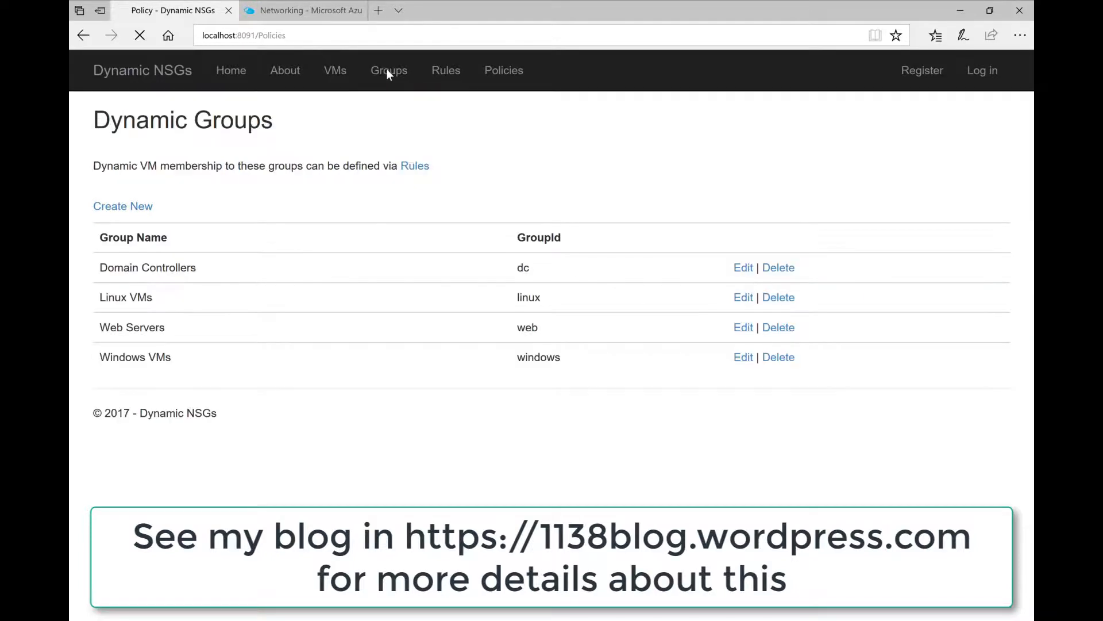
click(389, 70)
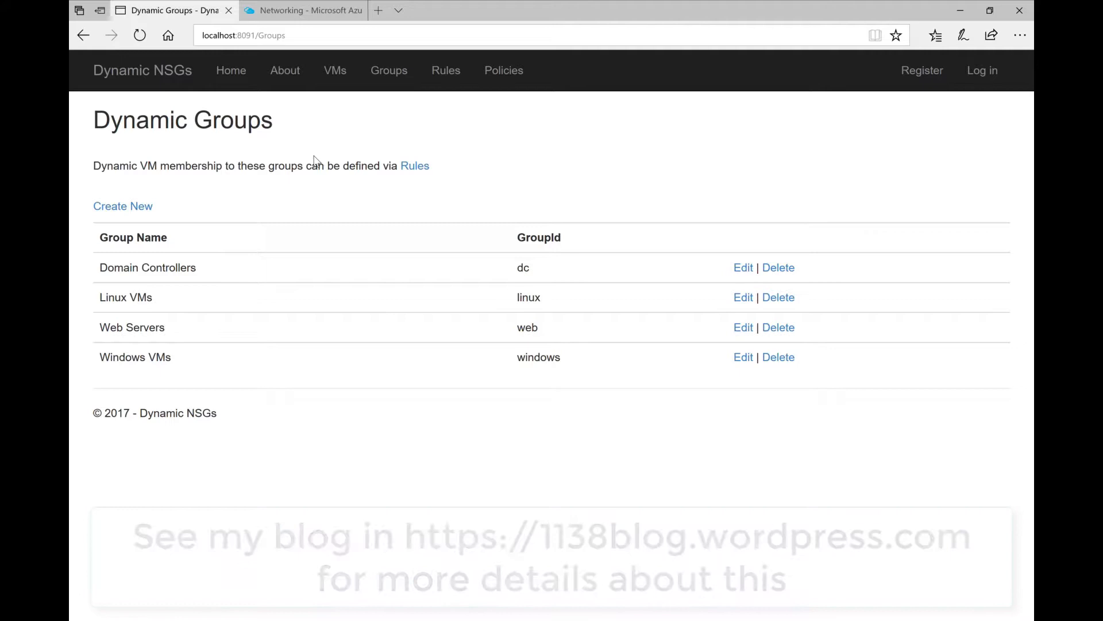
Create a dynamic group with GroupId 'compromised' and name 'Compromised'.
click(122, 206)
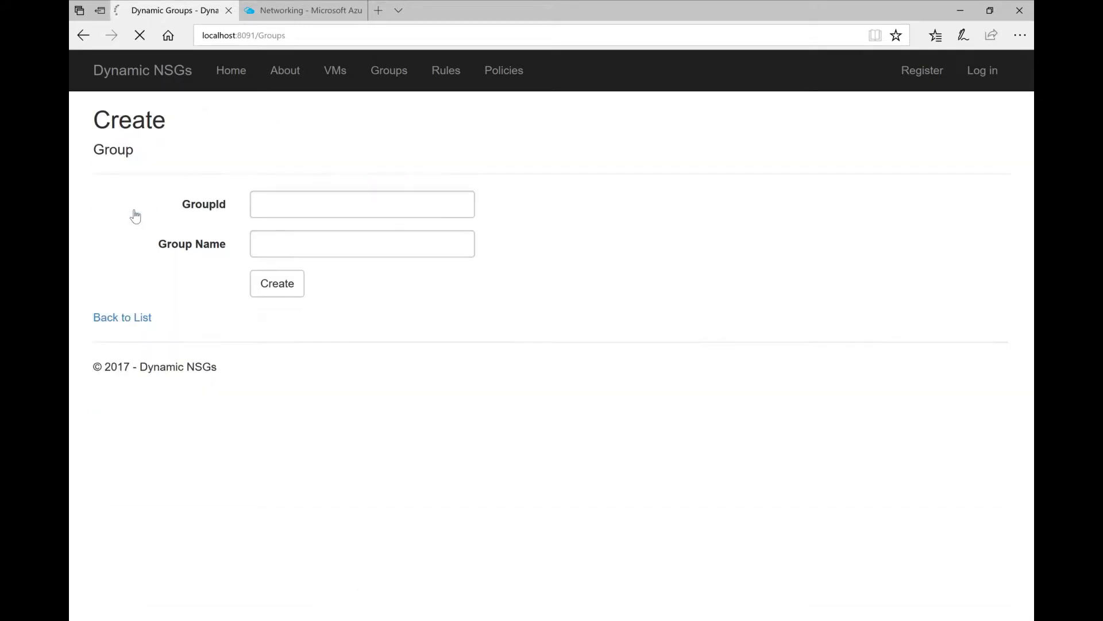
text(c)
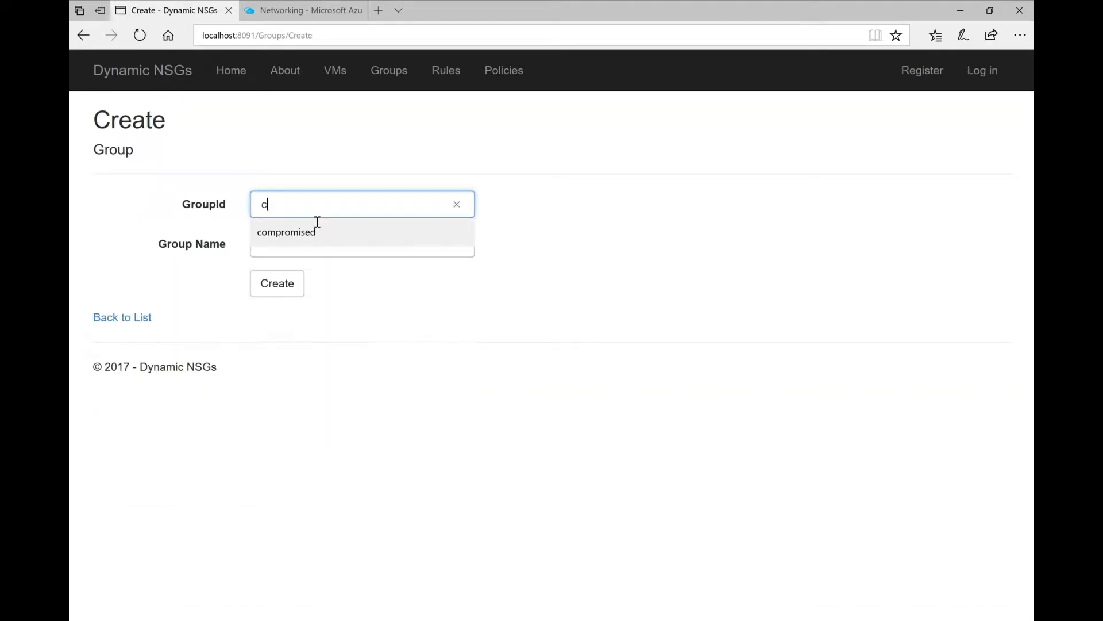
text(ompe)
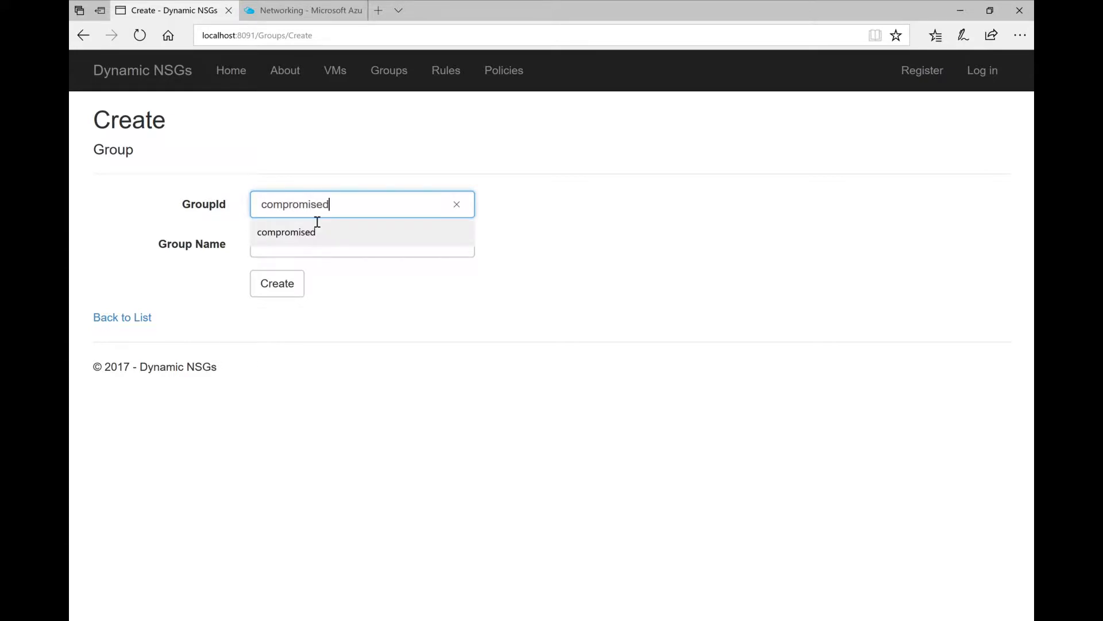
text(Com)
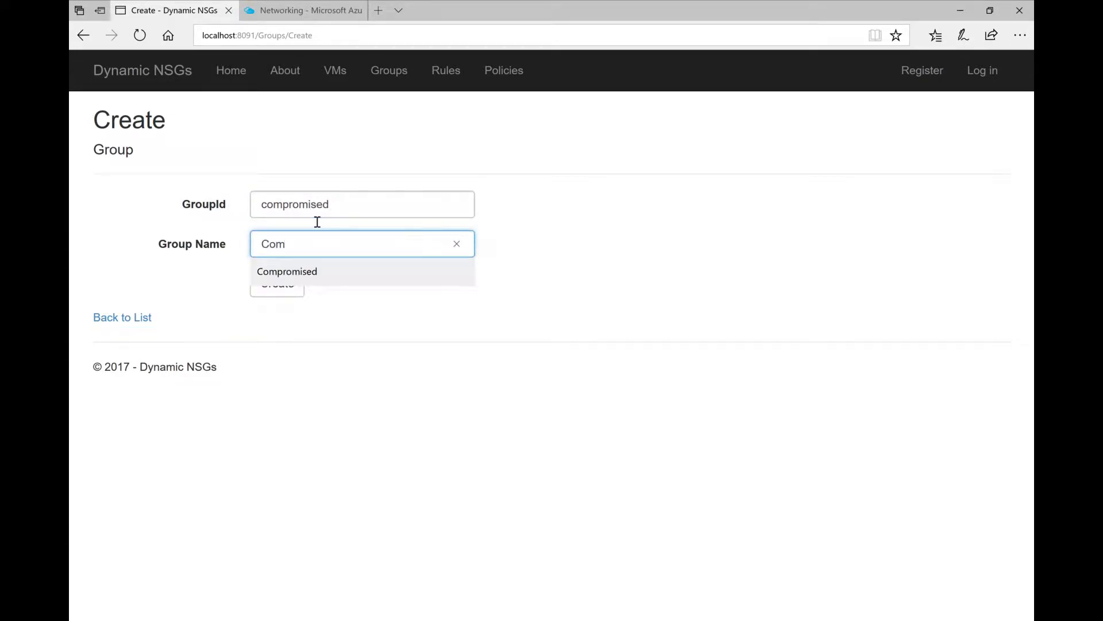
click(287, 270)
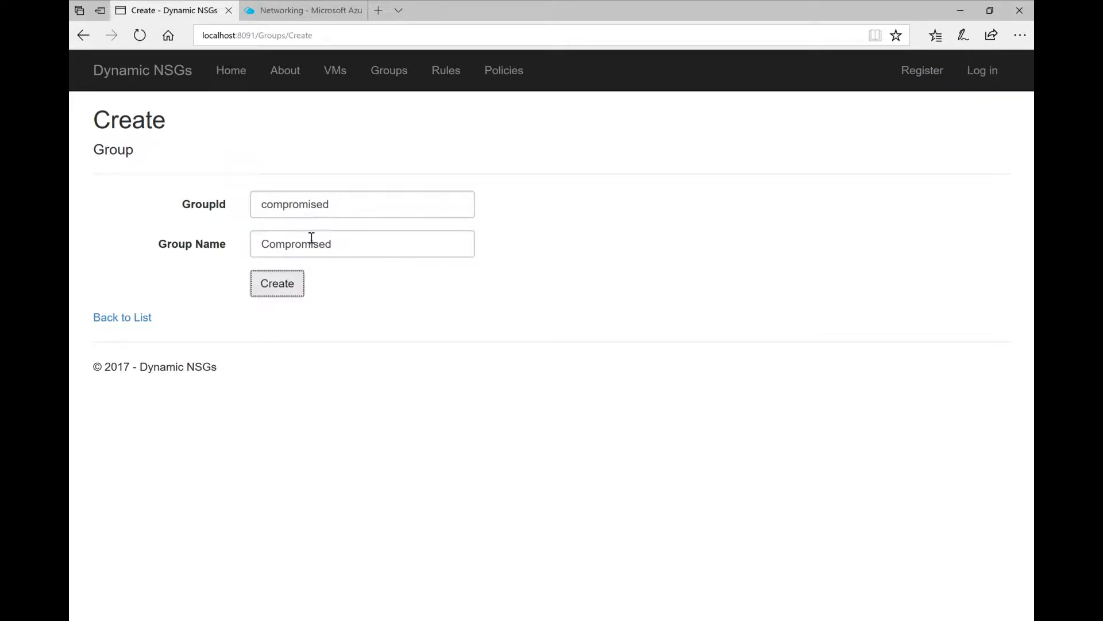
click(277, 283)
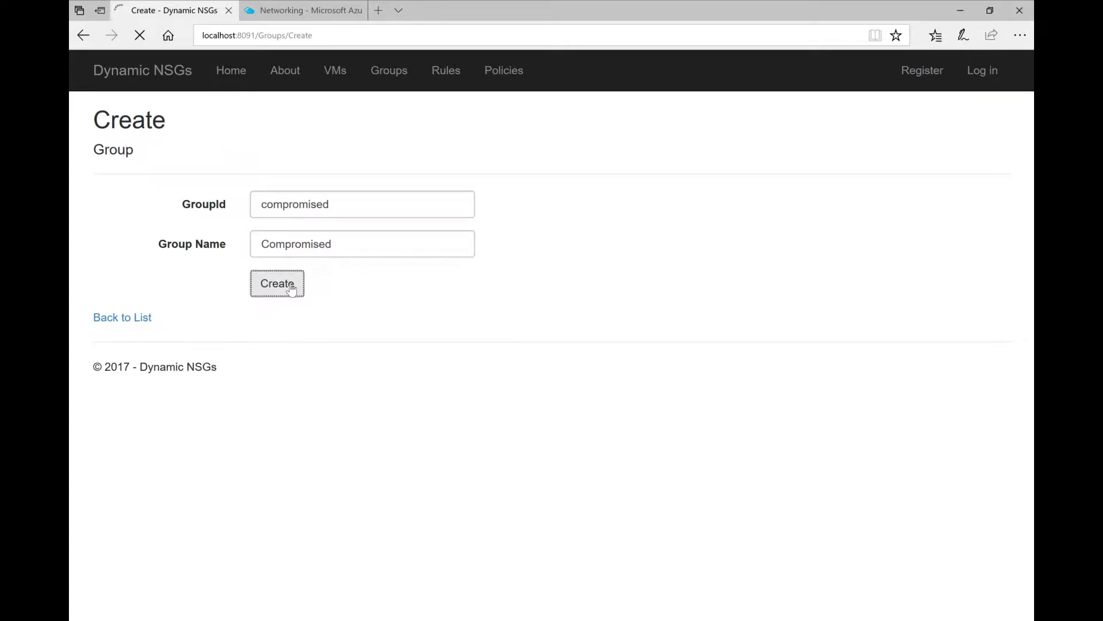
click(277, 283)
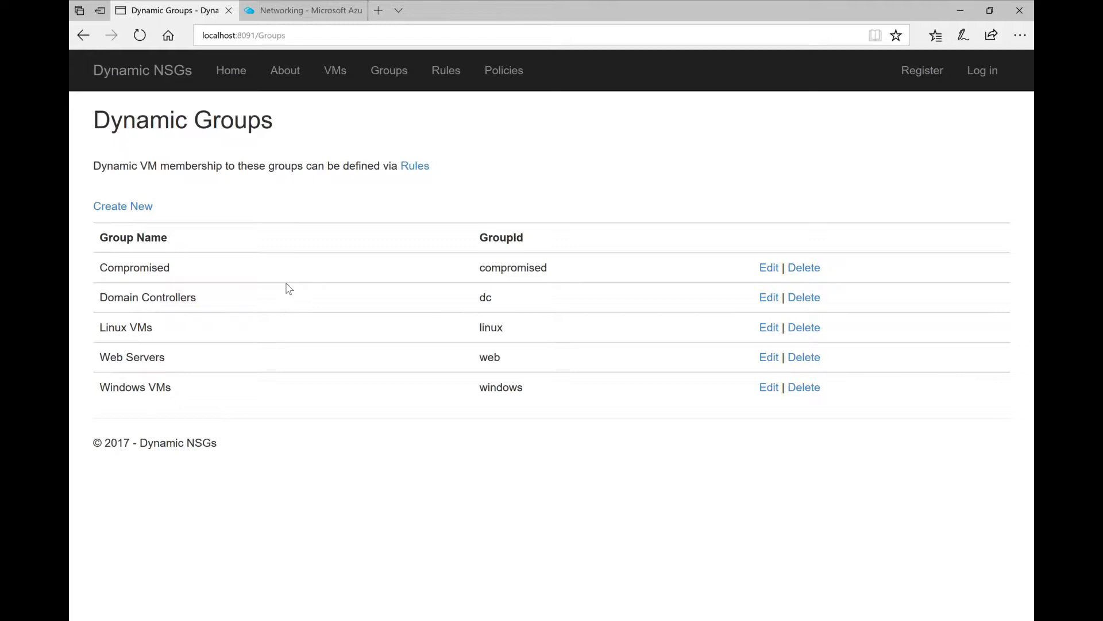
click(414, 166)
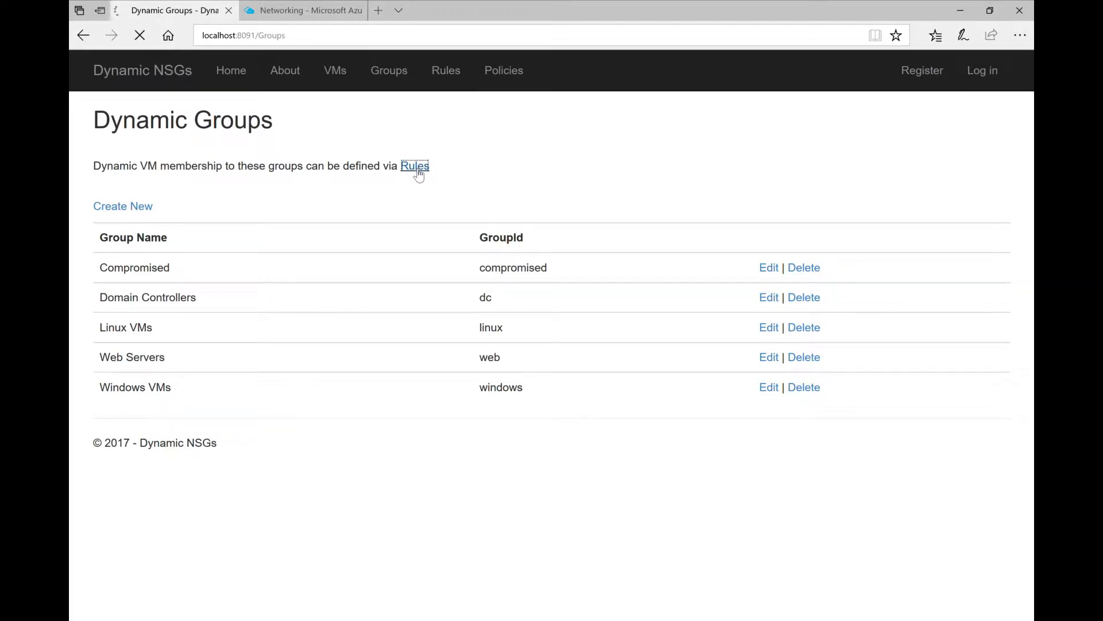
Start a membership rule with operand tag:Compromised and operator equals.
click(414, 166)
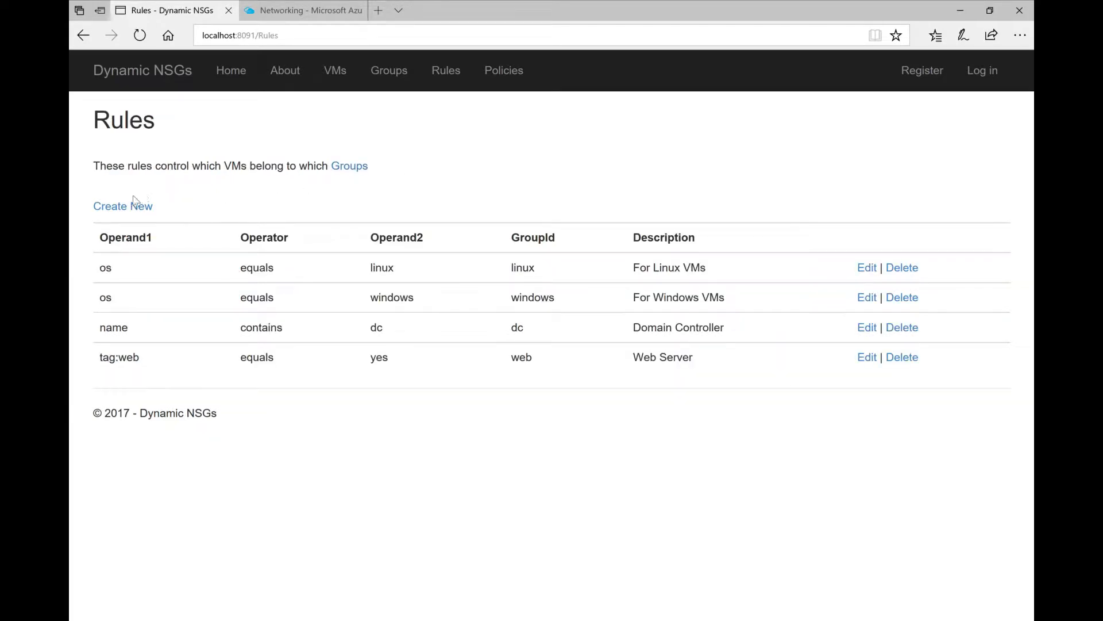
click(122, 205)
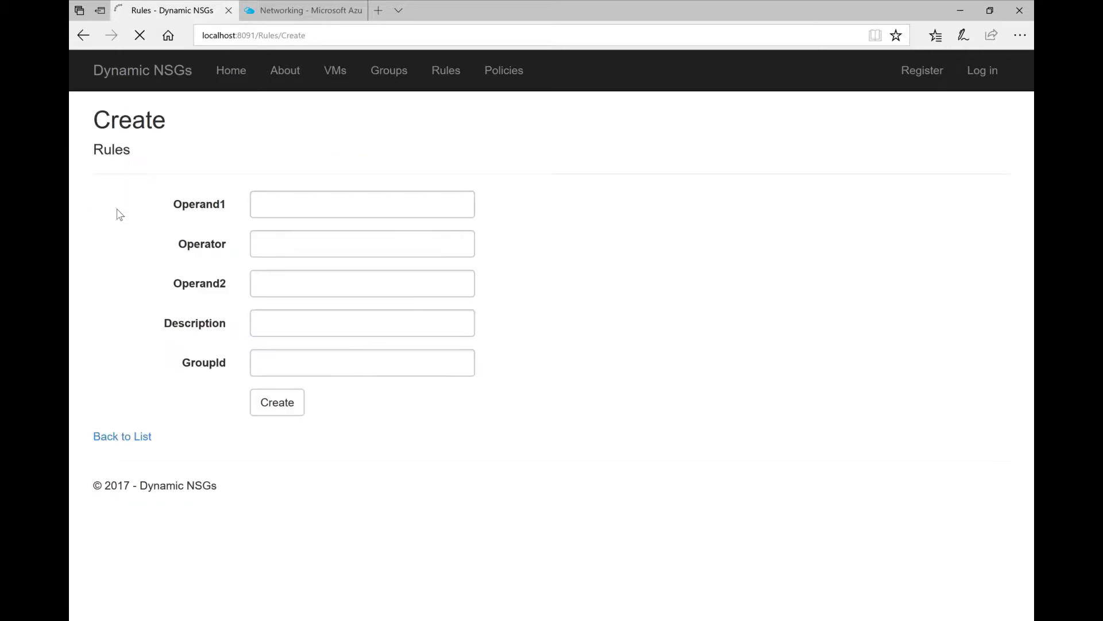
text(t)
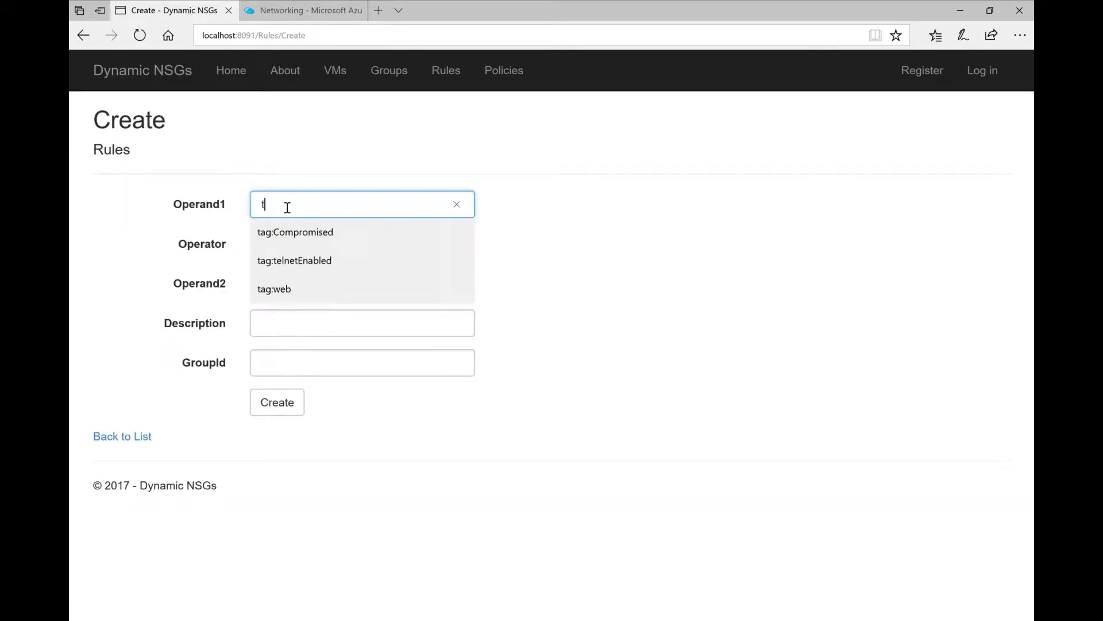
click(295, 231)
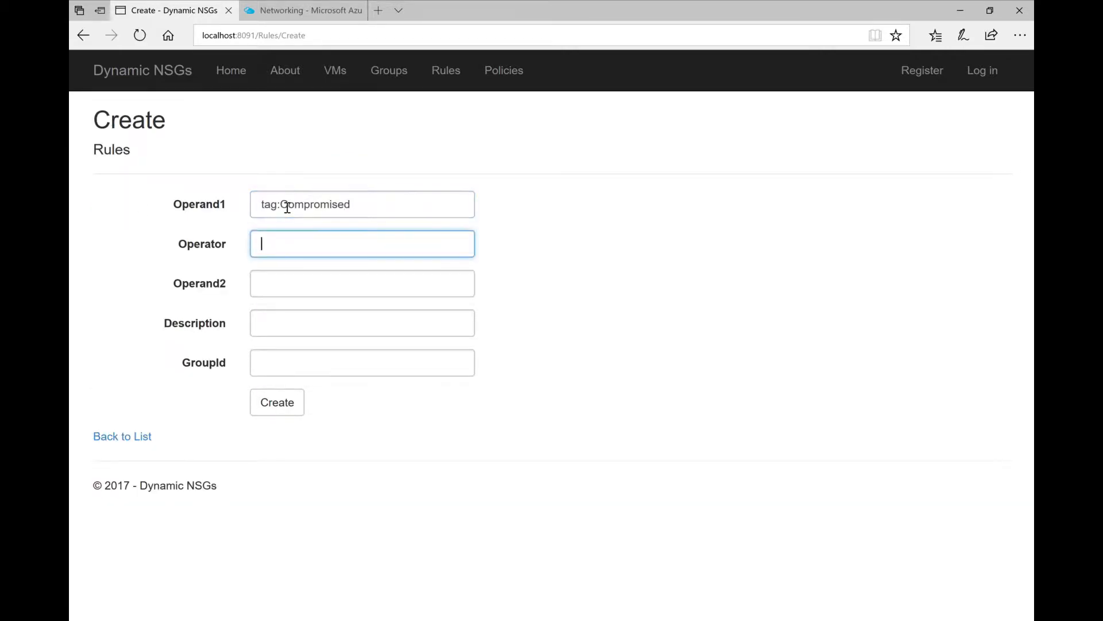
text(equa)
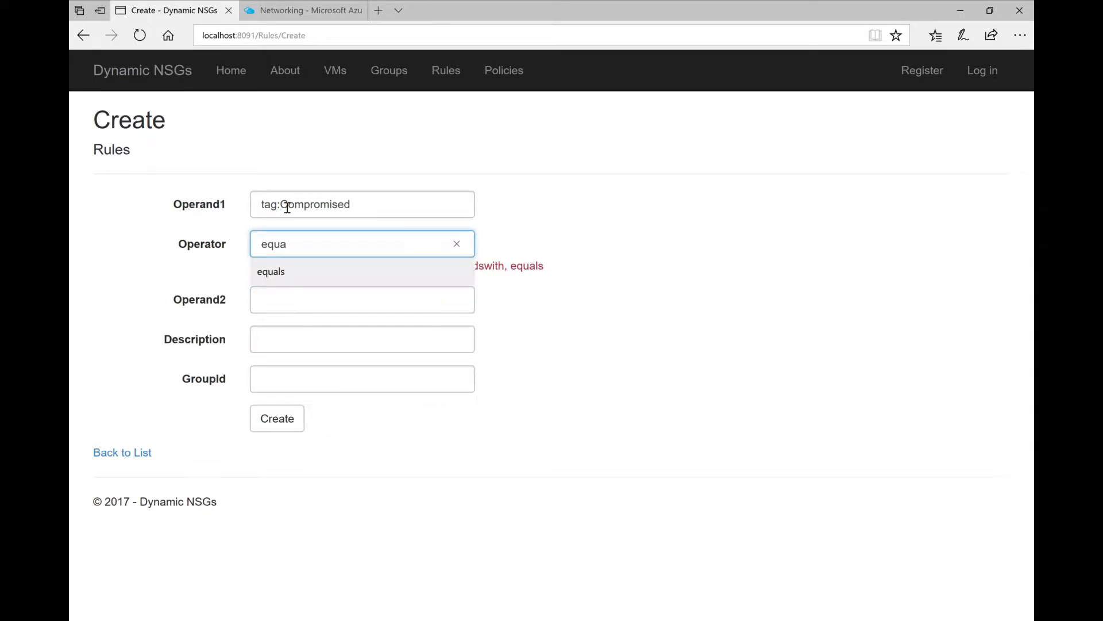
click(271, 272)
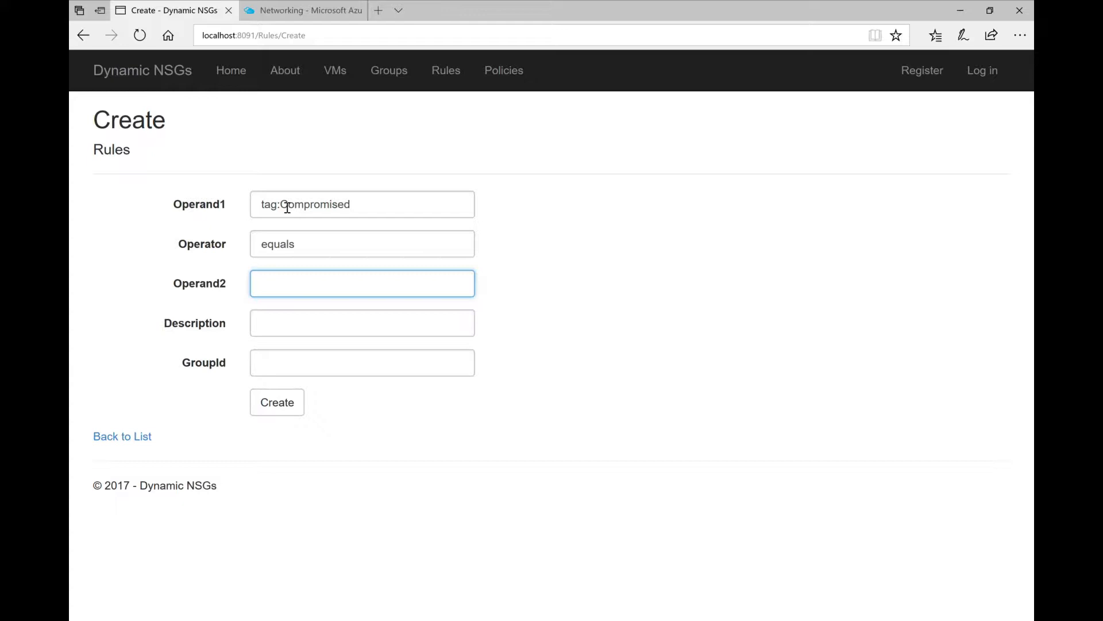
Complete the rule with value yes, the flagged-by-ASC description and GroupId compromised, and create it.
text(z)
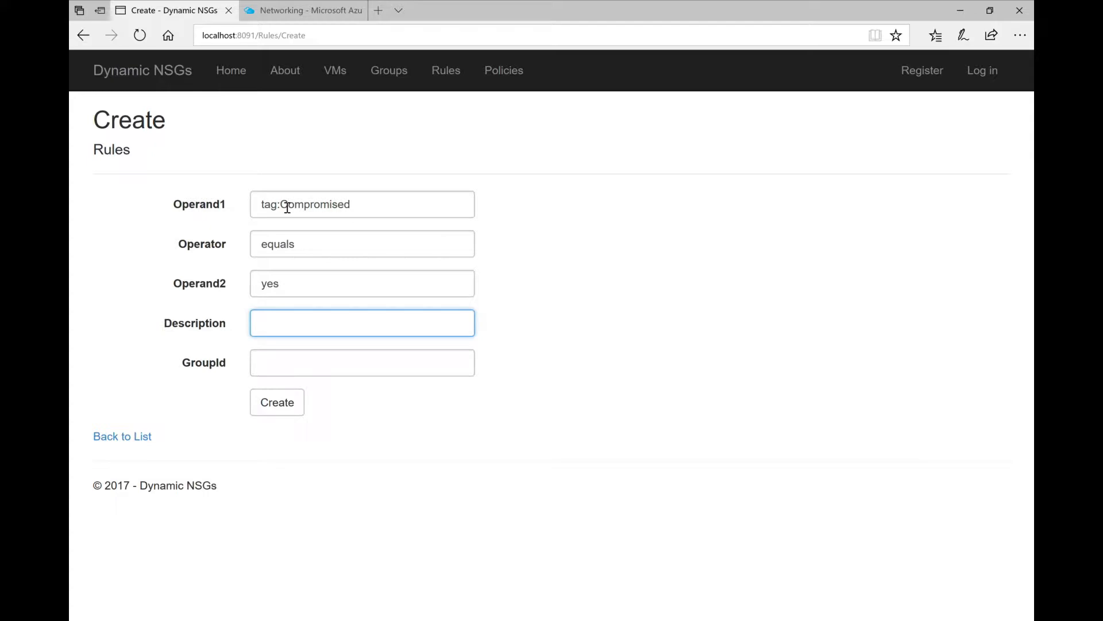
text(C)
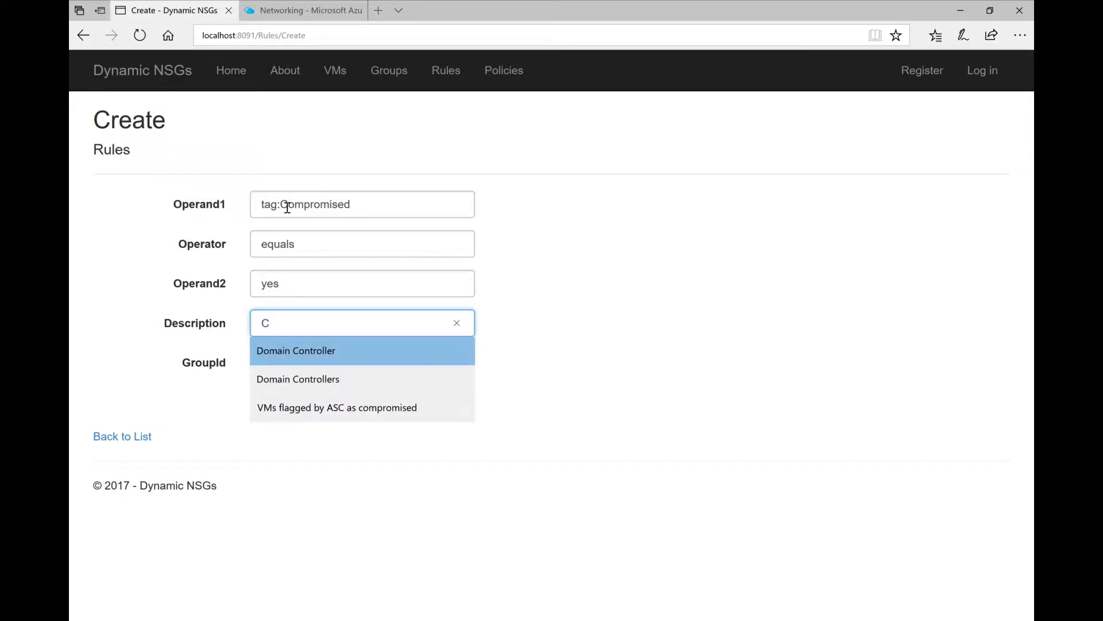
click(336, 407)
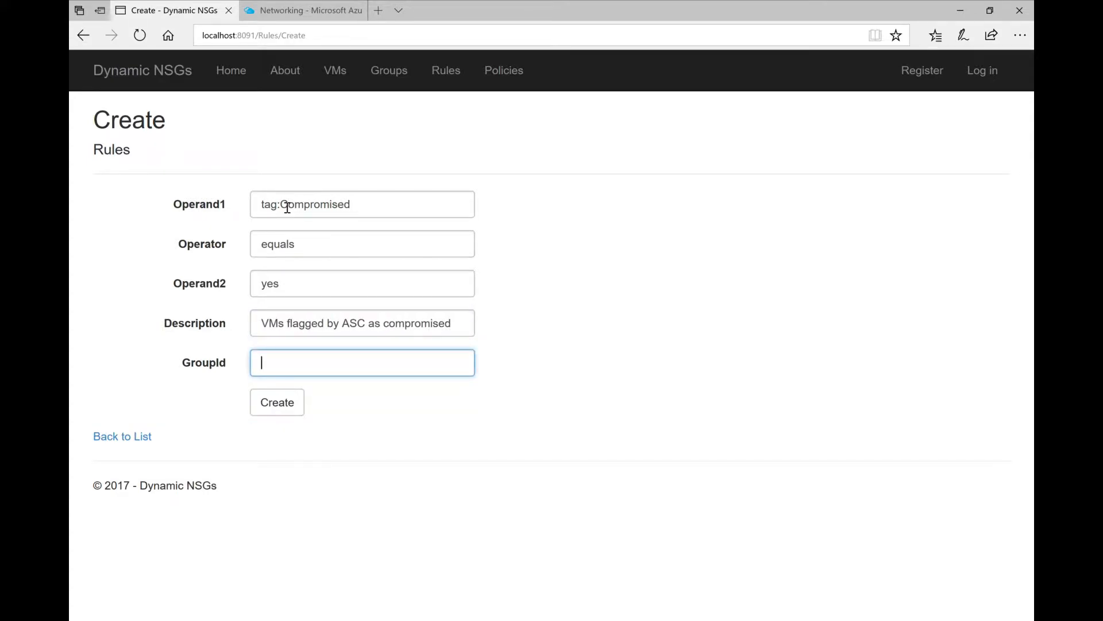
text(compromised)
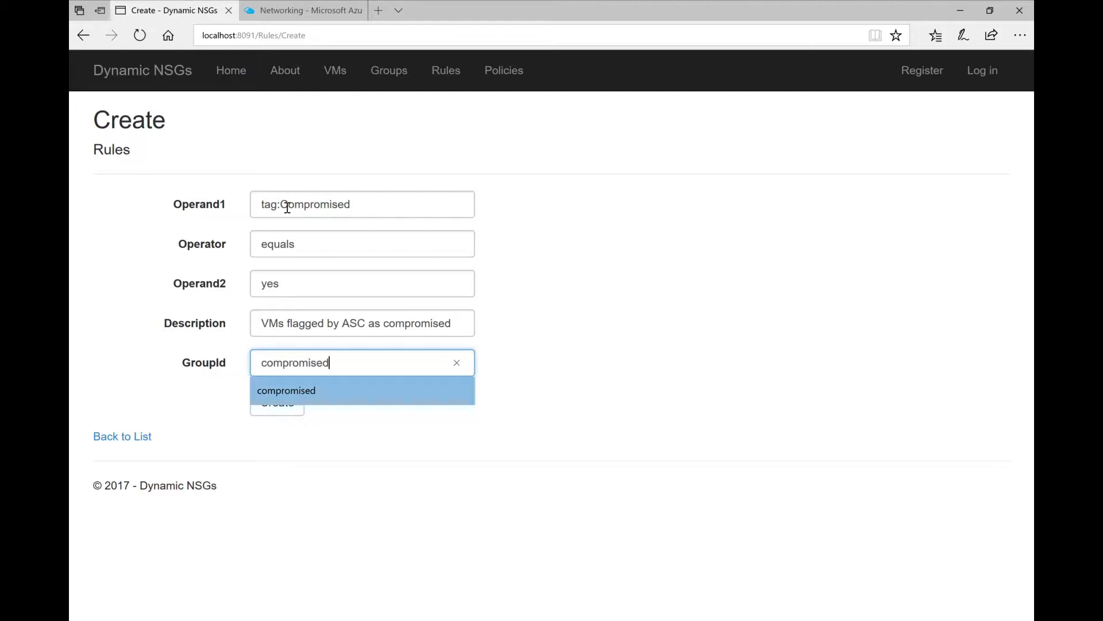
click(276, 402)
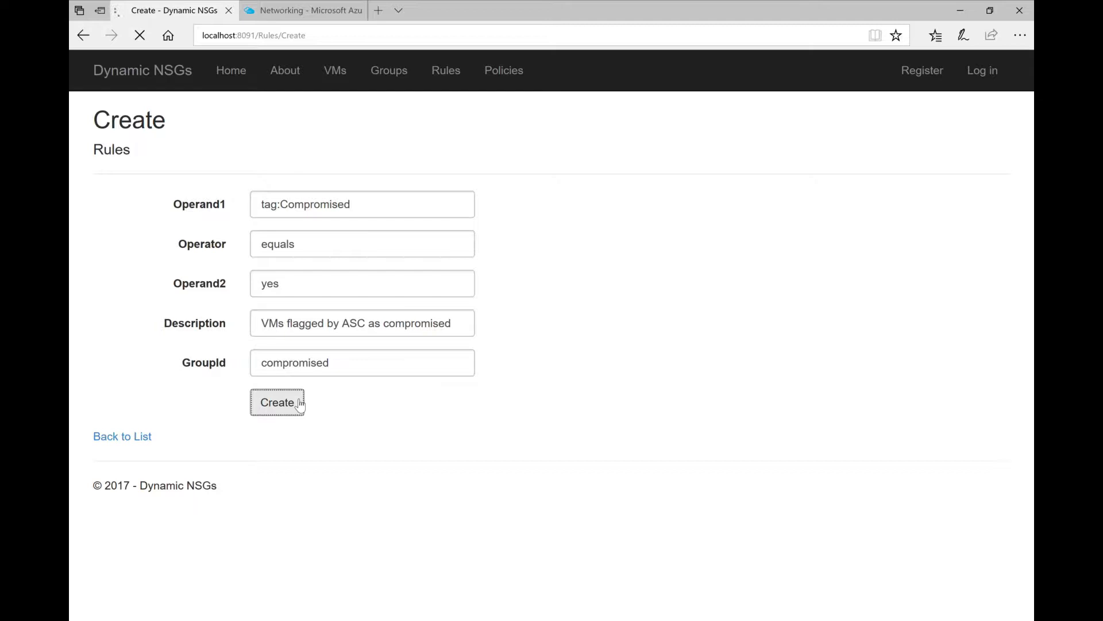
click(277, 402)
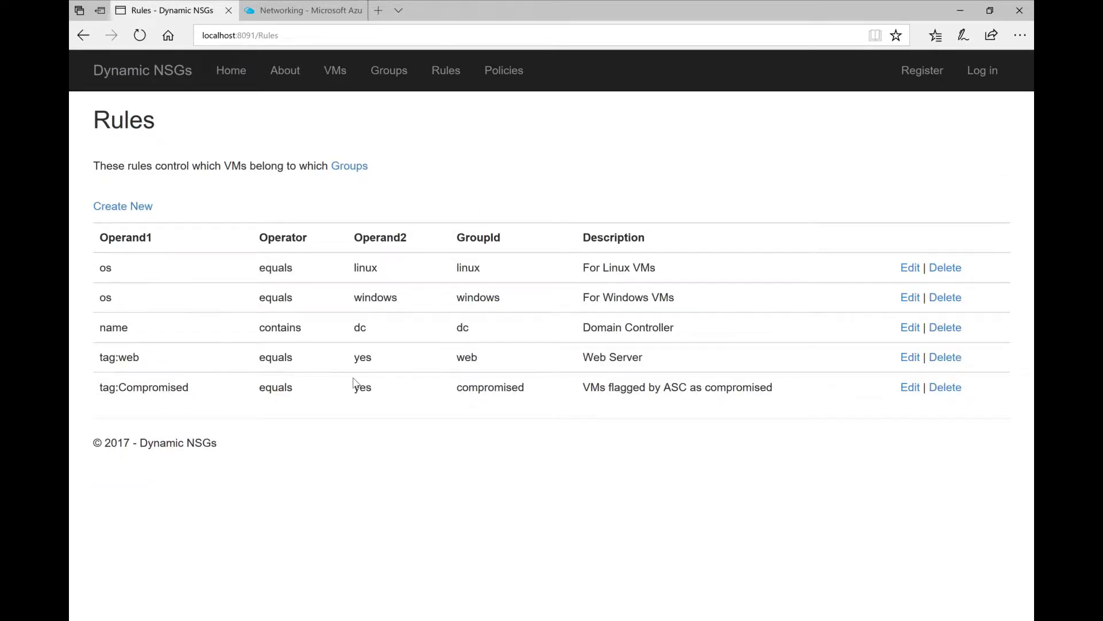
mouse_move(384, 107)
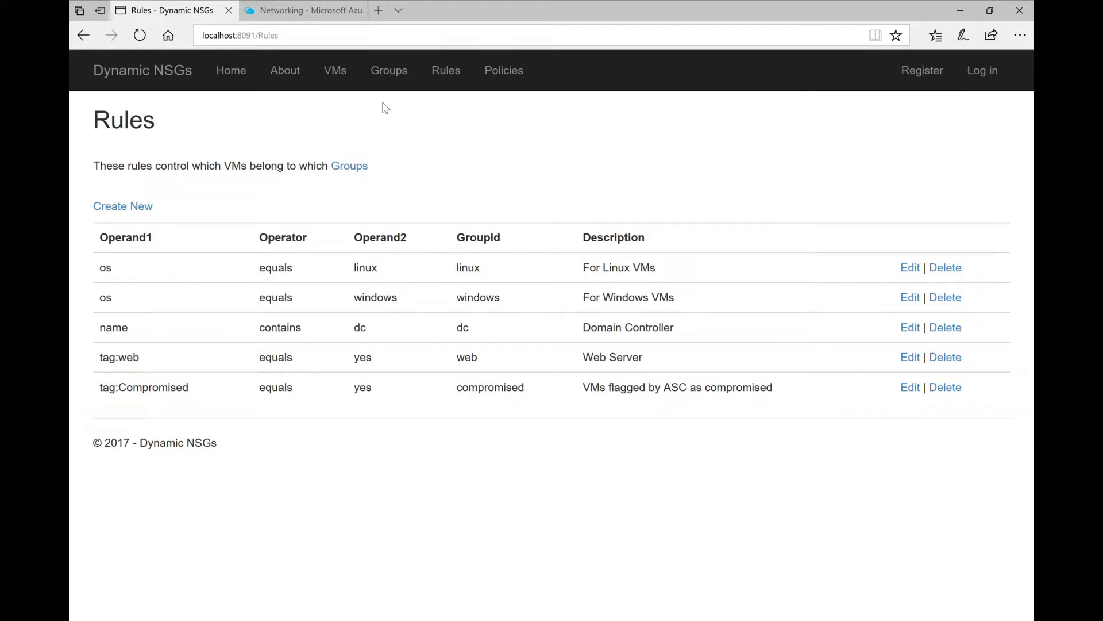
mouse_move(503, 69)
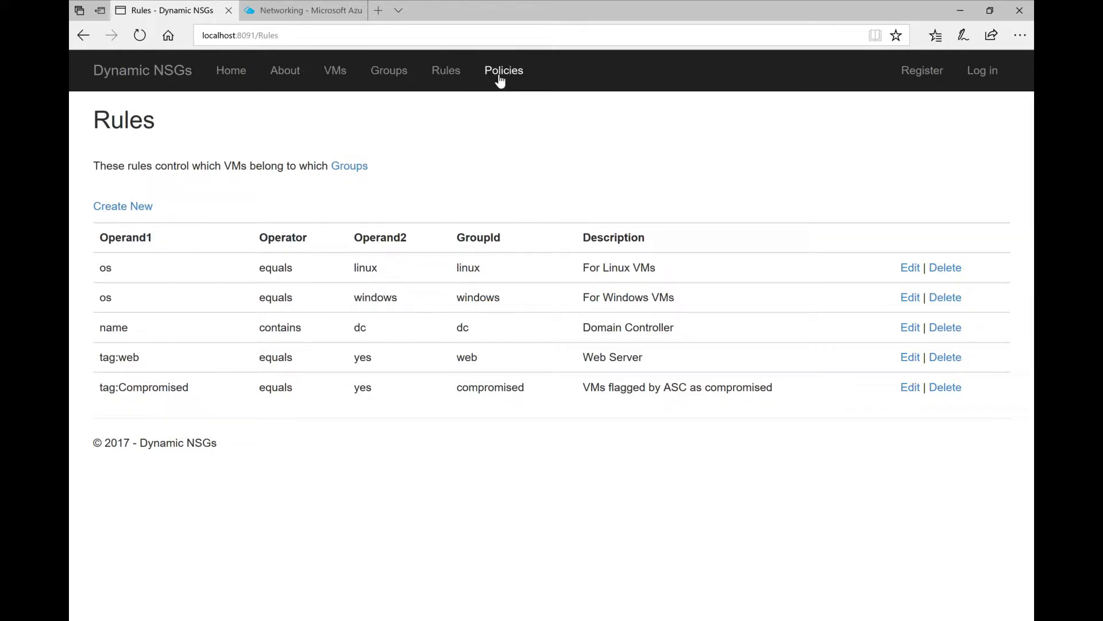
Start a new policy with Sequence 5 and Action deny.
click(504, 69)
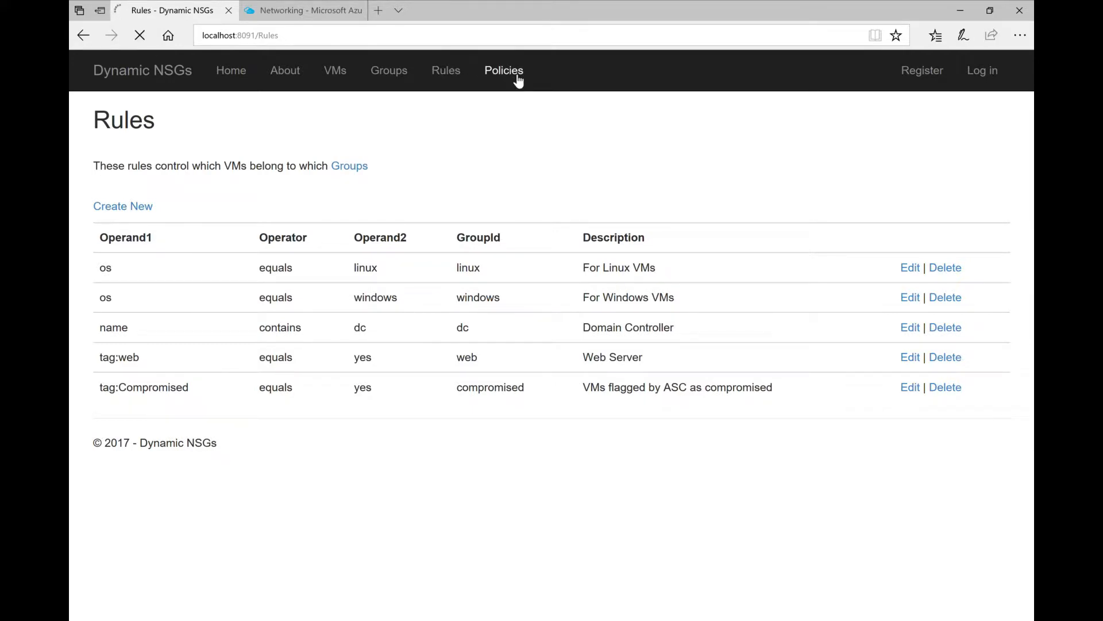
click(504, 69)
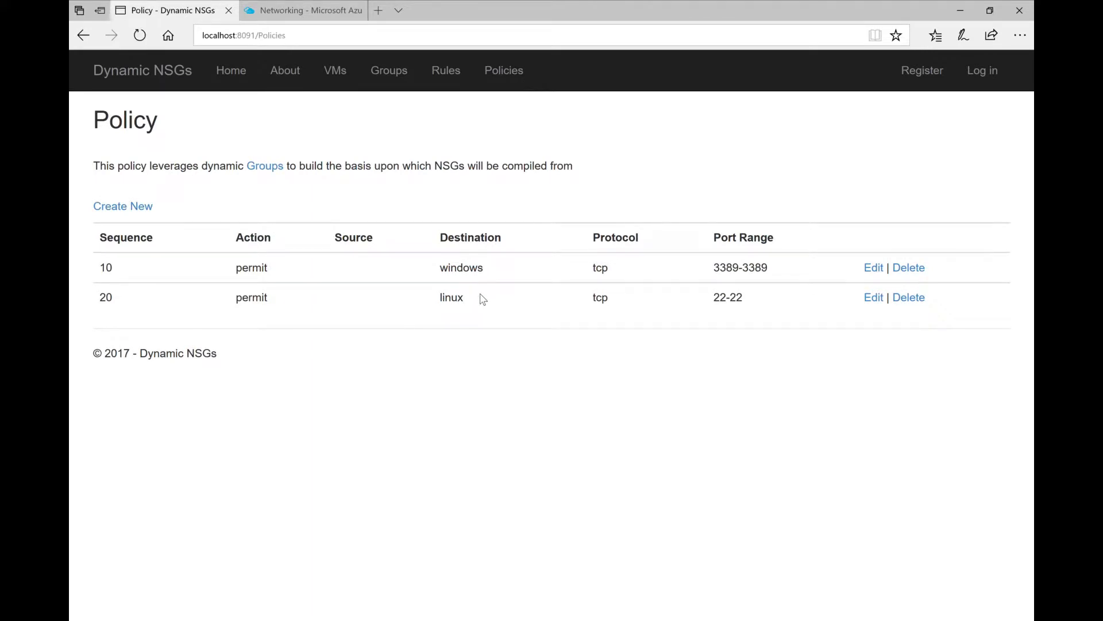
mouse_move(618, 277)
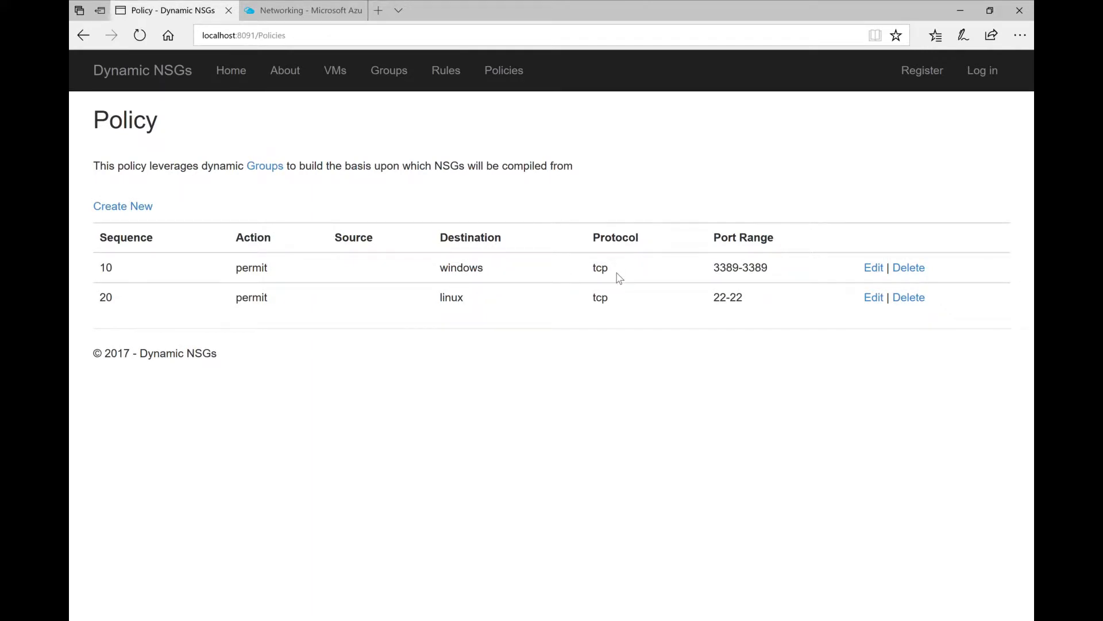
click(122, 205)
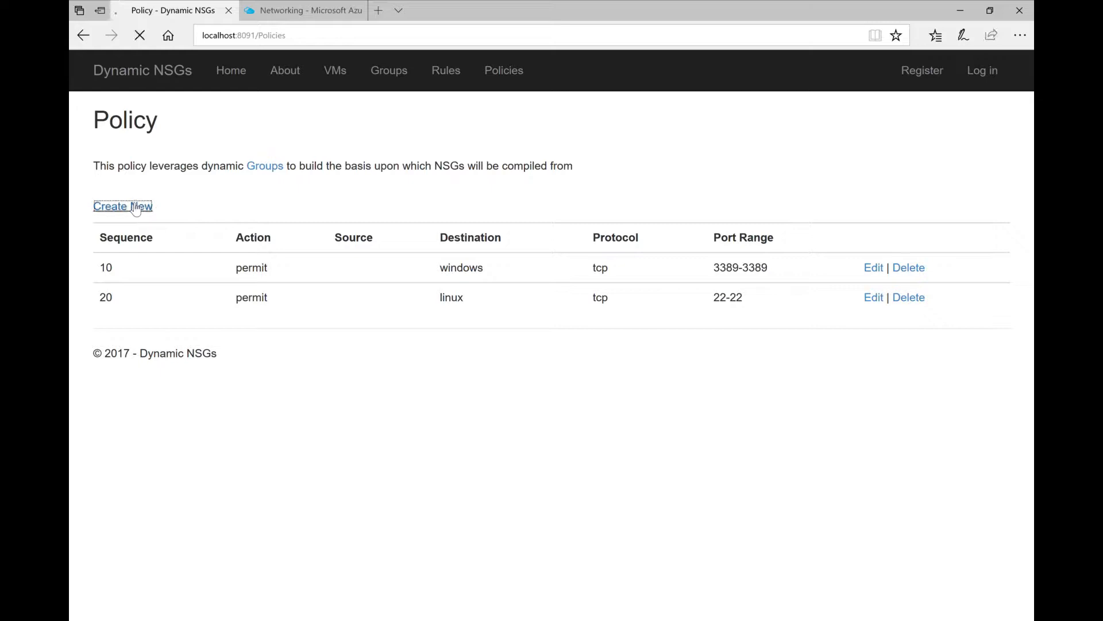
click(122, 206)
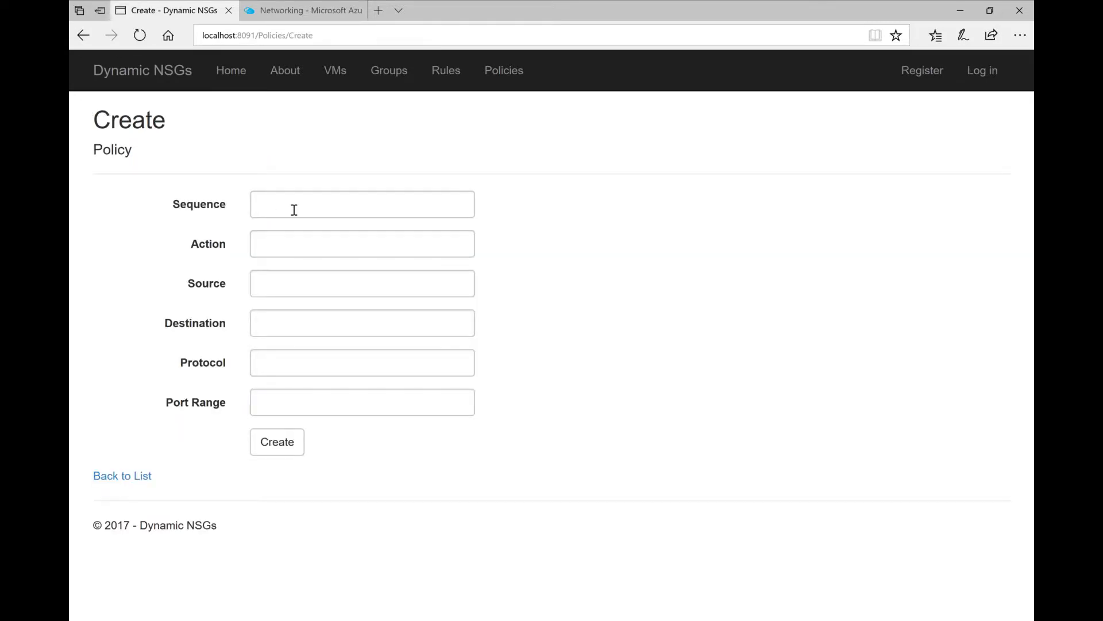
text(5)
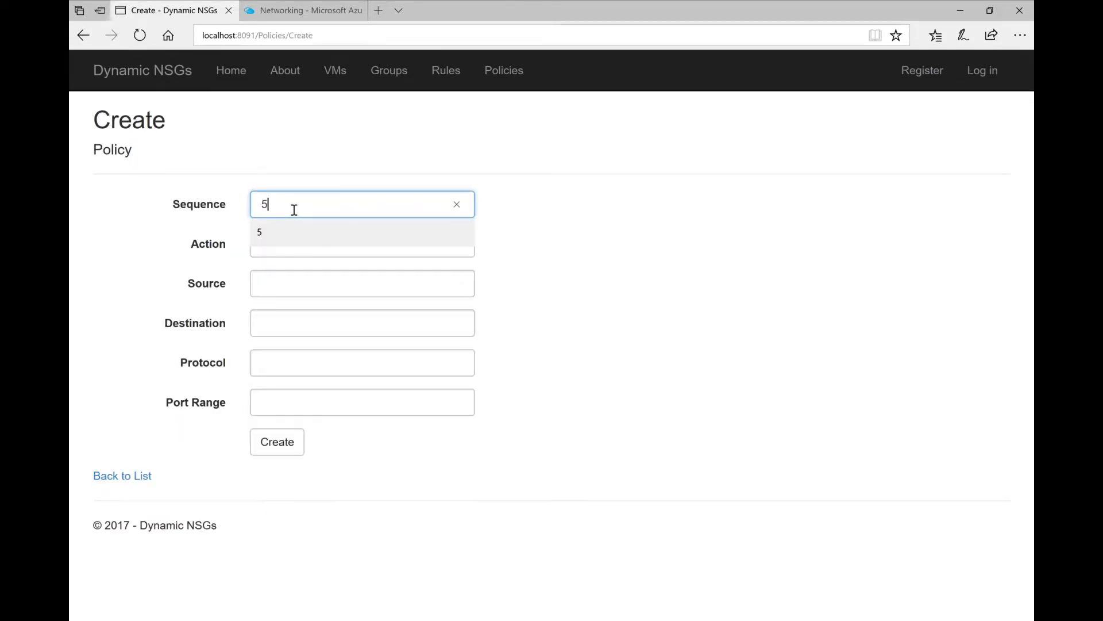
text(den)
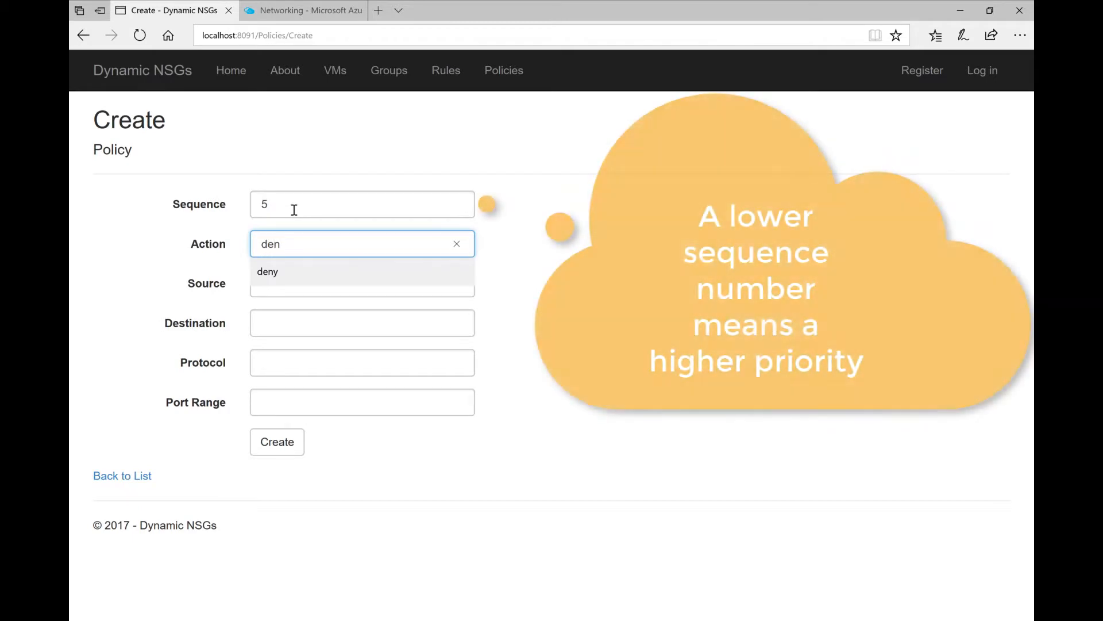
click(267, 272)
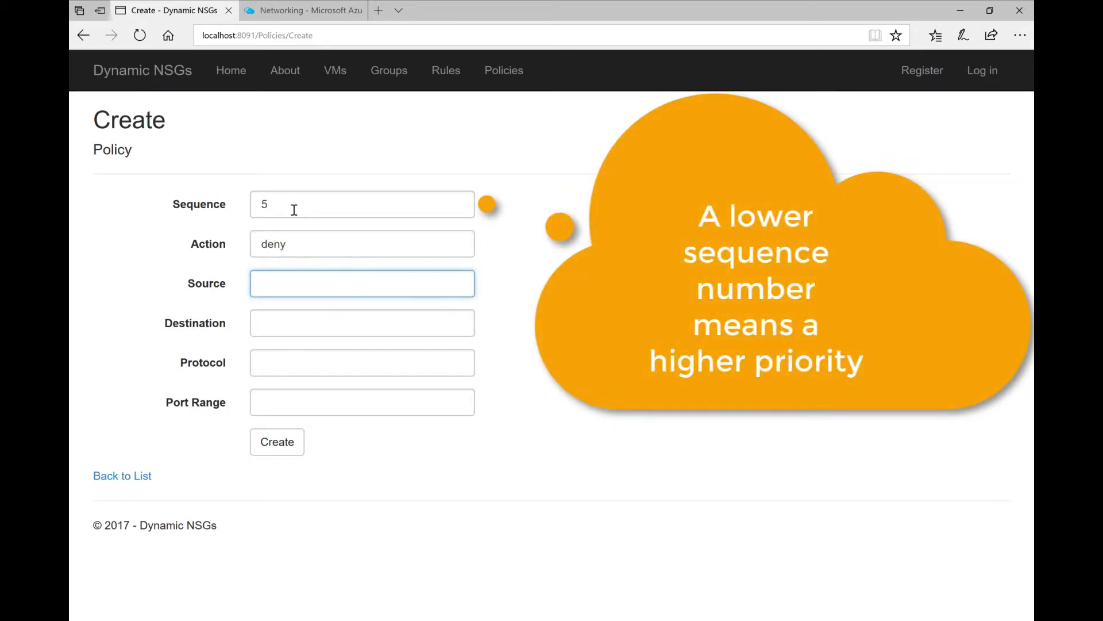
Set Destination all, Protocol tcp, Port Range 1-65535 and create the deny policy.
text(all)
click(362, 363)
text(tcp)
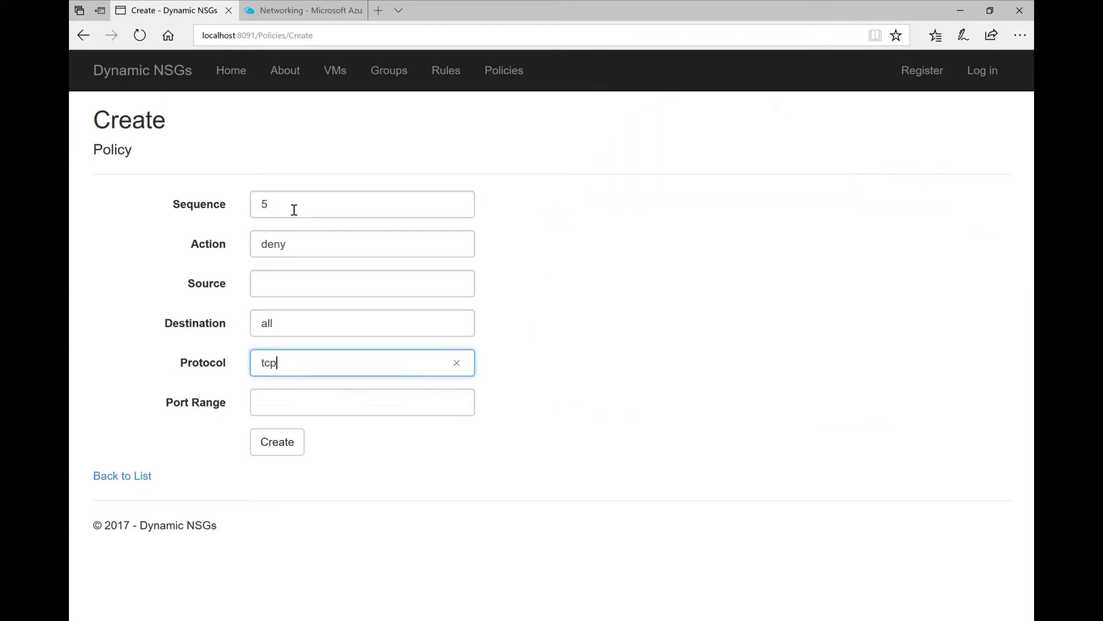
text(1-6)
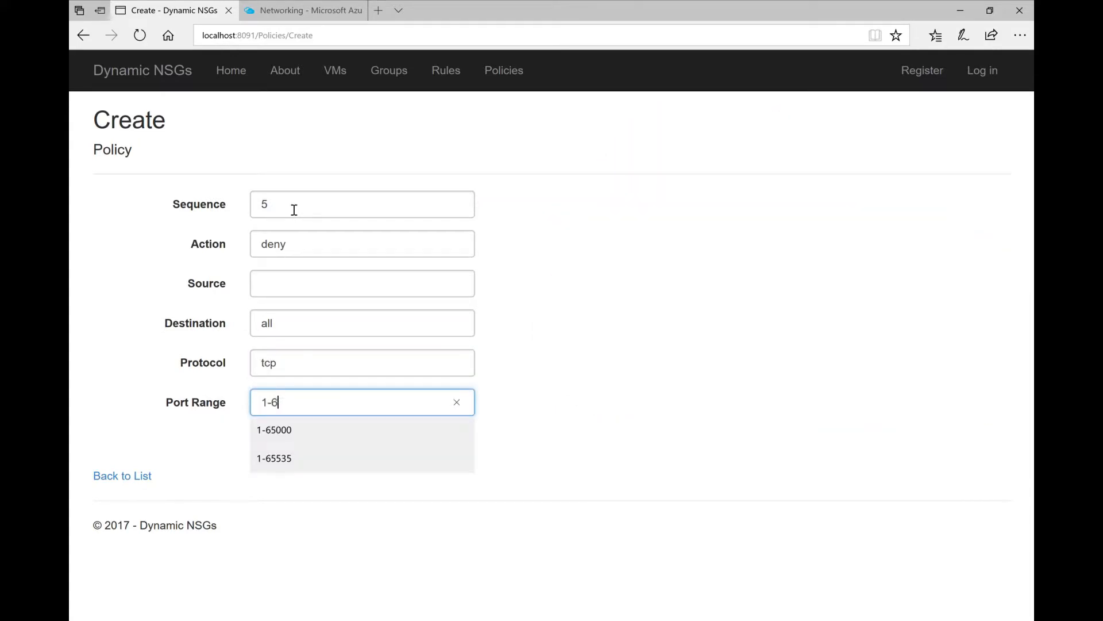
click(273, 458)
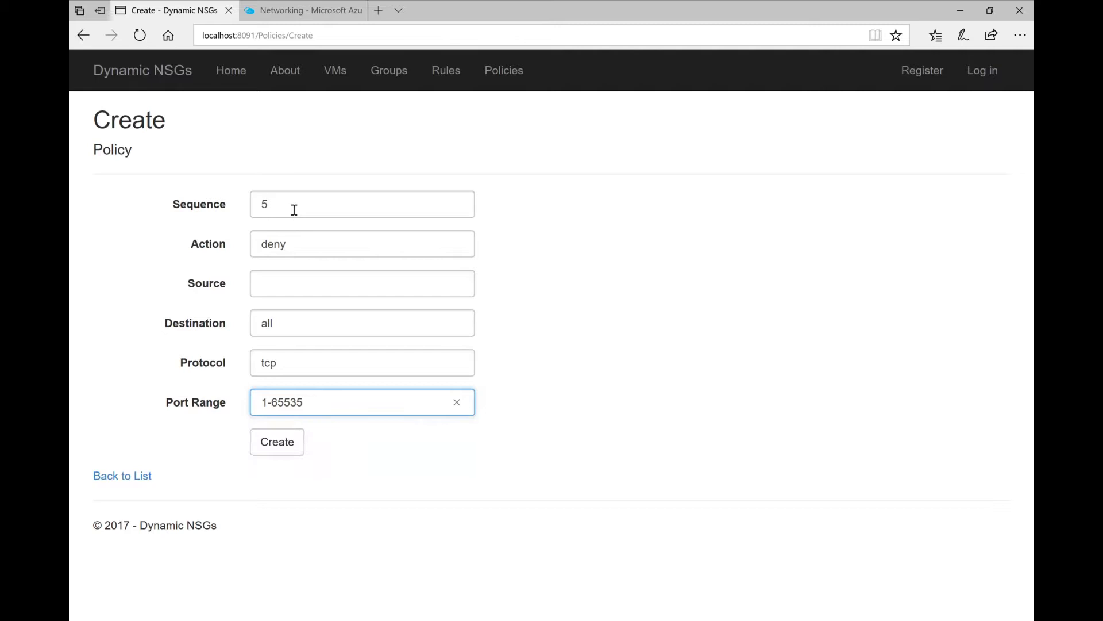
click(277, 442)
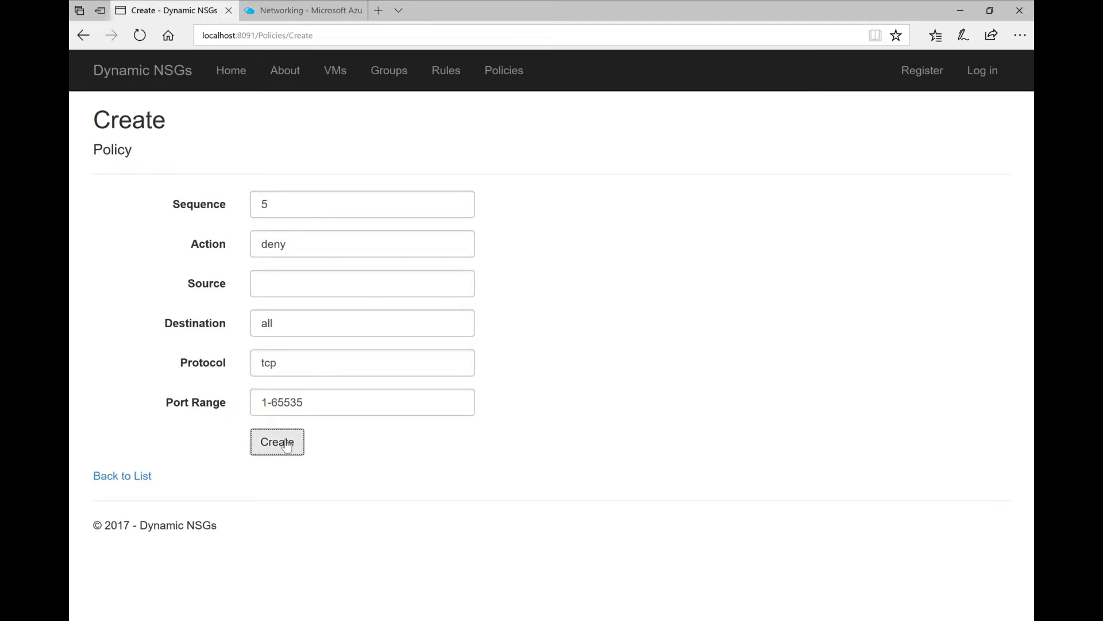
click(276, 441)
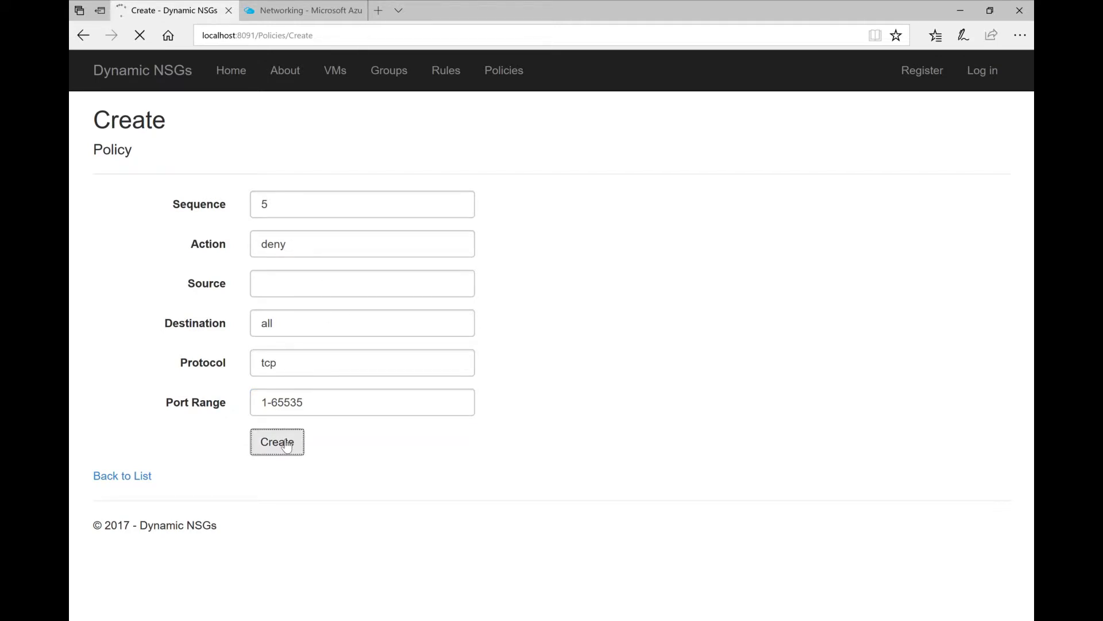
click(277, 442)
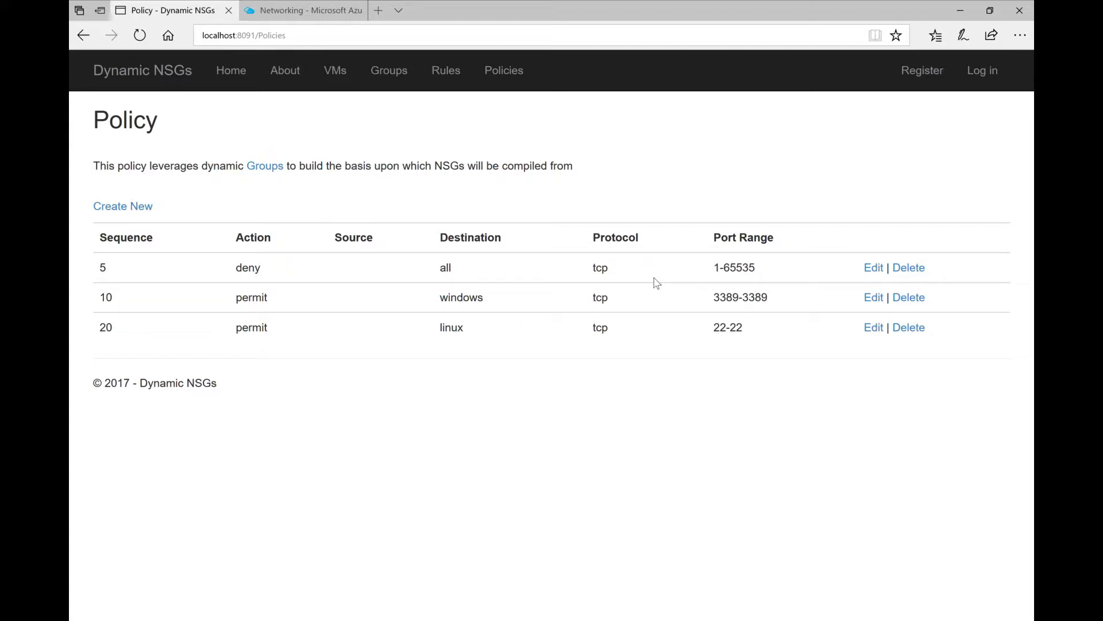
mouse_move(175, 82)
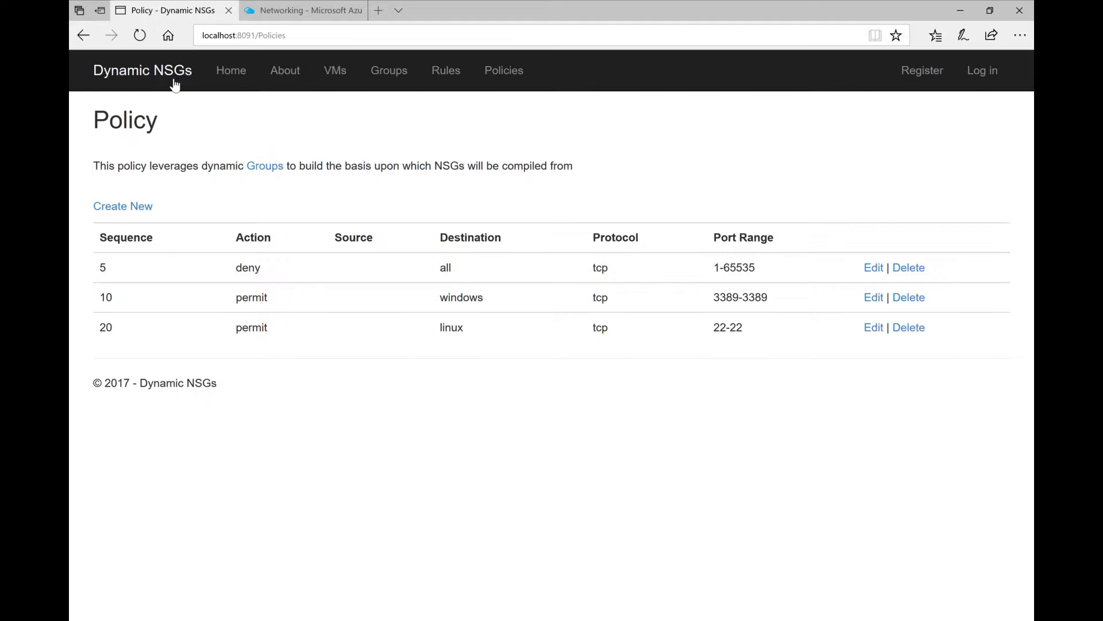
Return to the Dynamic NSGs home page, then switch to myDC1's Azure Networking tab.
click(142, 69)
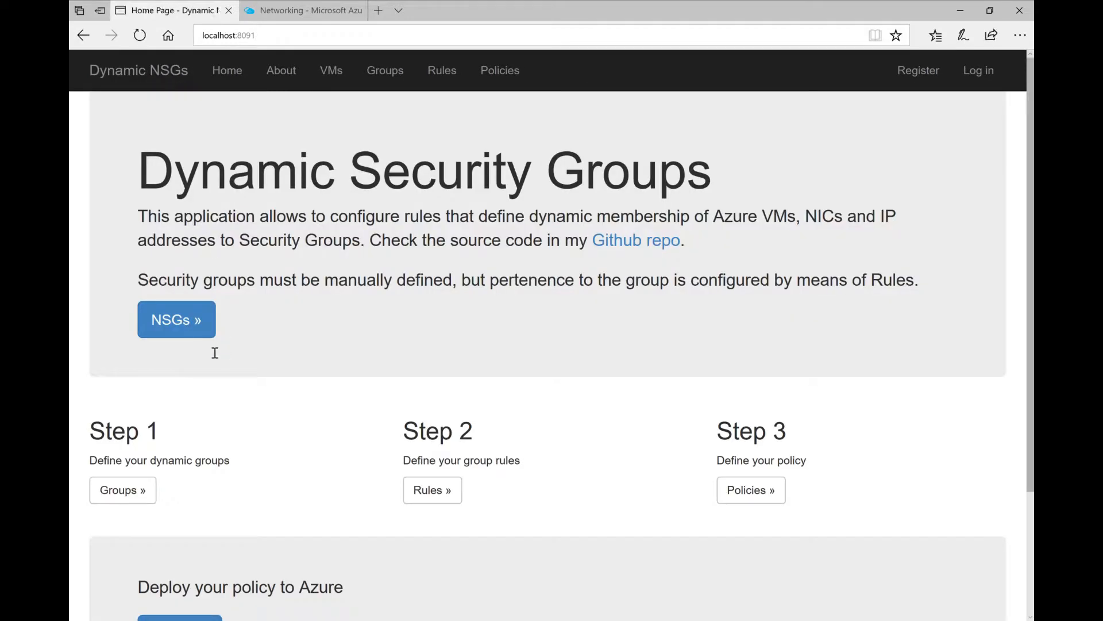
mouse_move(324, 367)
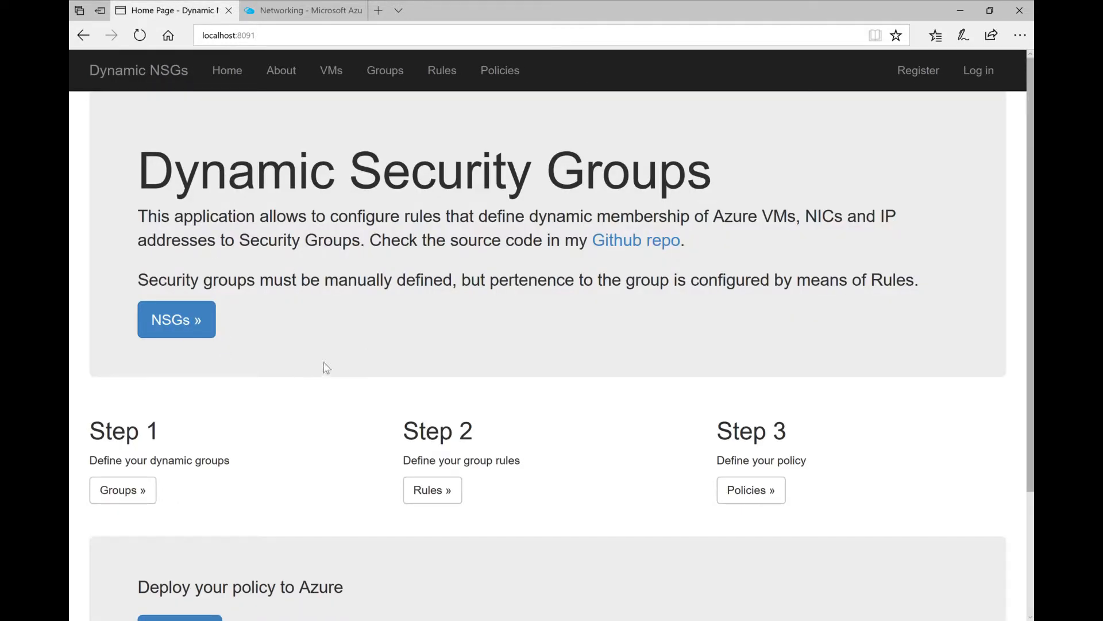
mouse_move(405, 314)
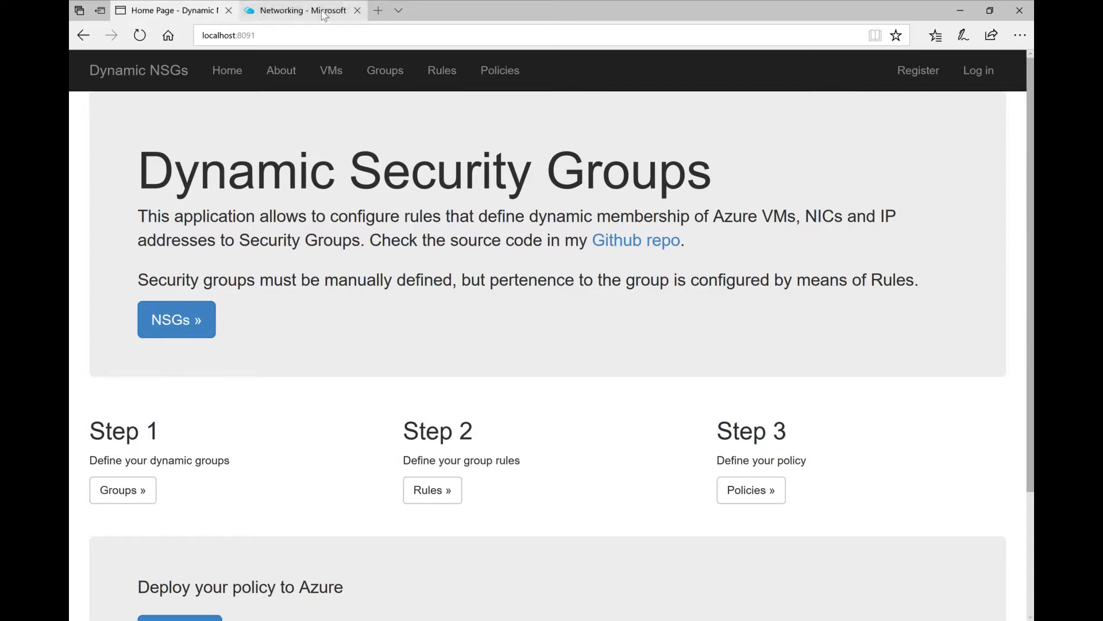
click(304, 10)
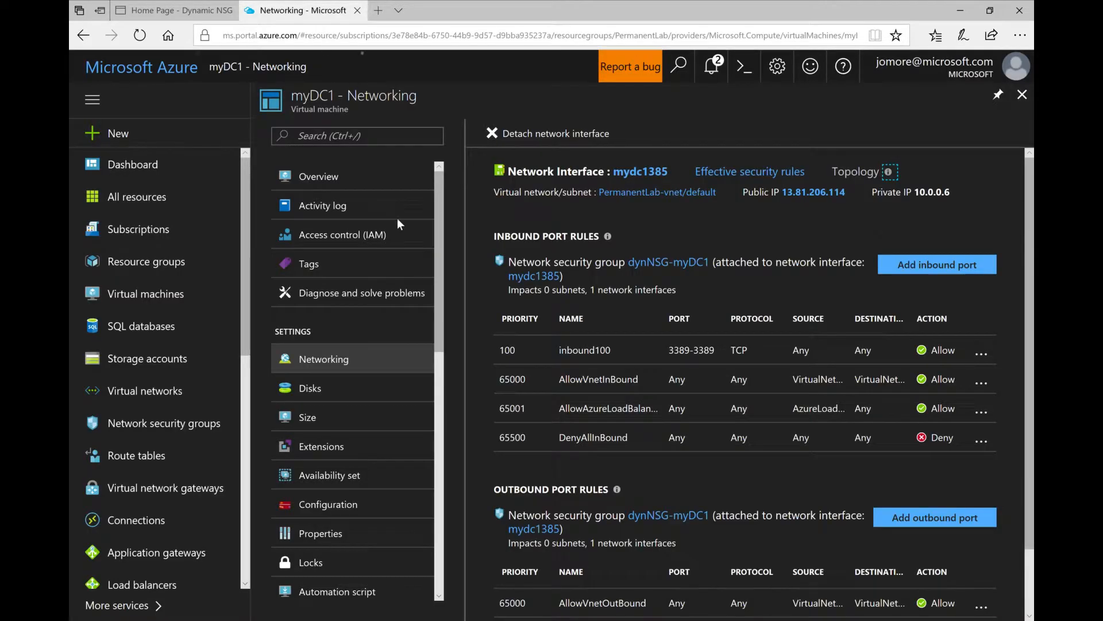
mouse_move(674, 392)
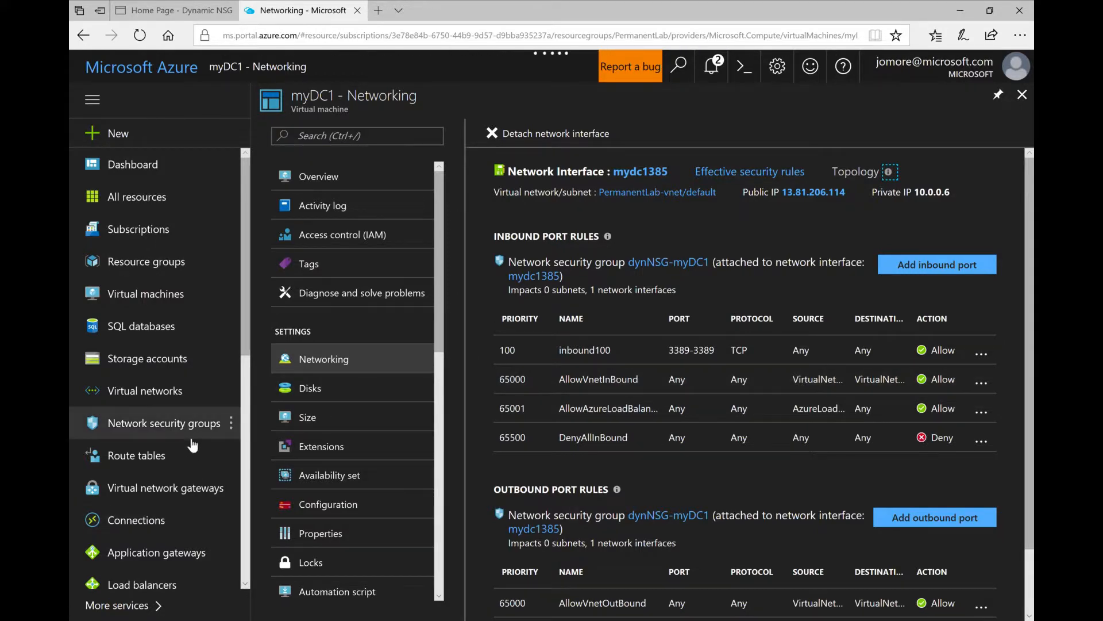
Open Azure Security Center's Overview and scroll its menu to the Detection section.
scroll(down, 3)
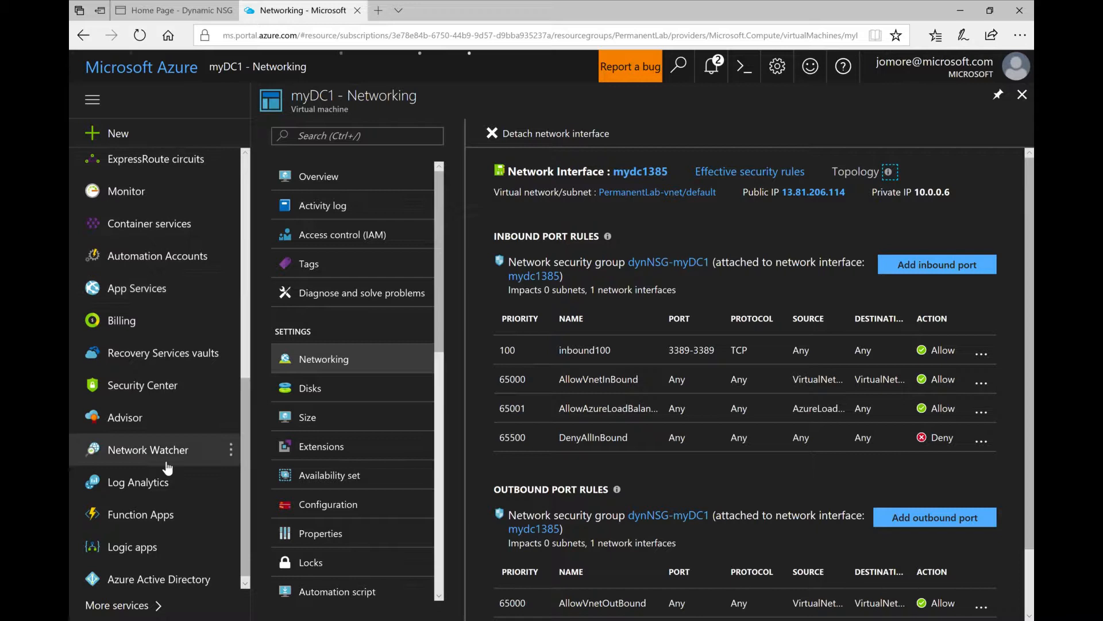
mouse_move(142, 385)
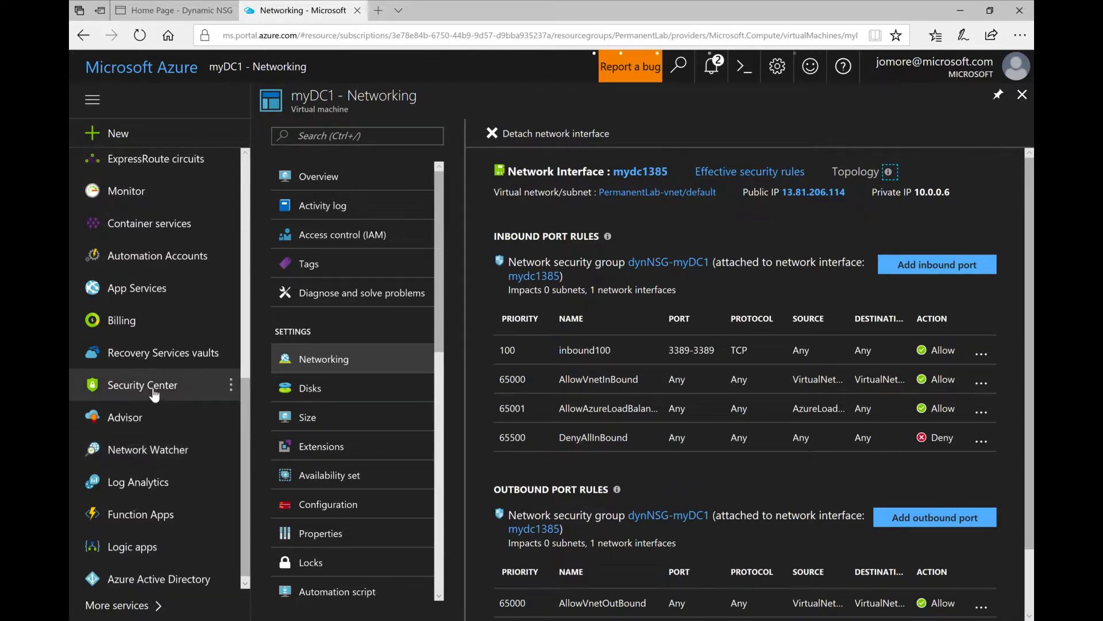
click(143, 385)
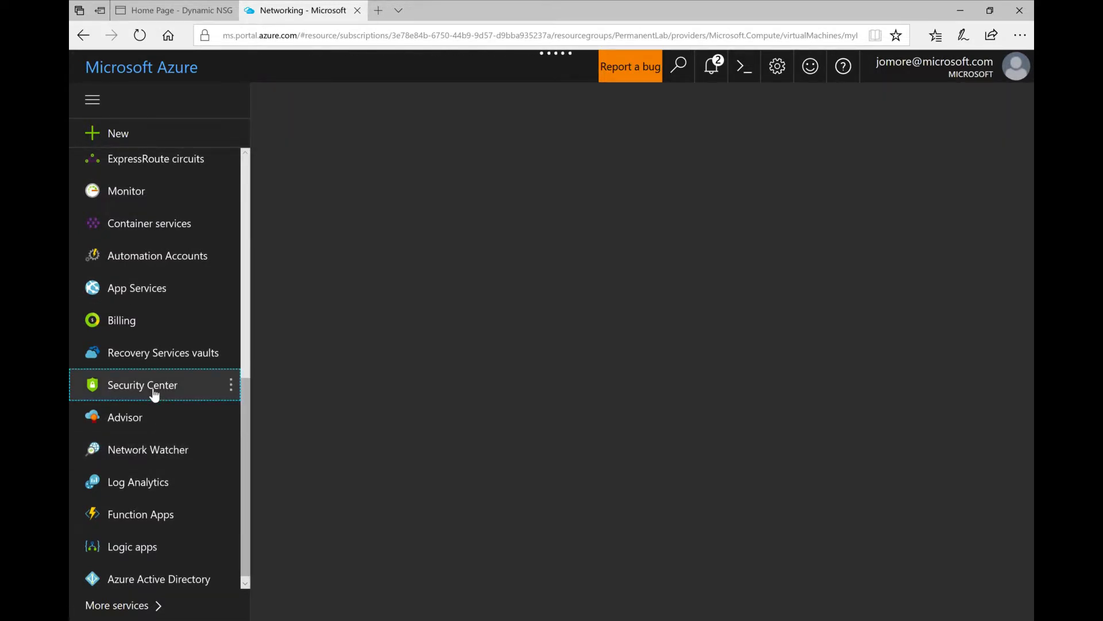
click(142, 385)
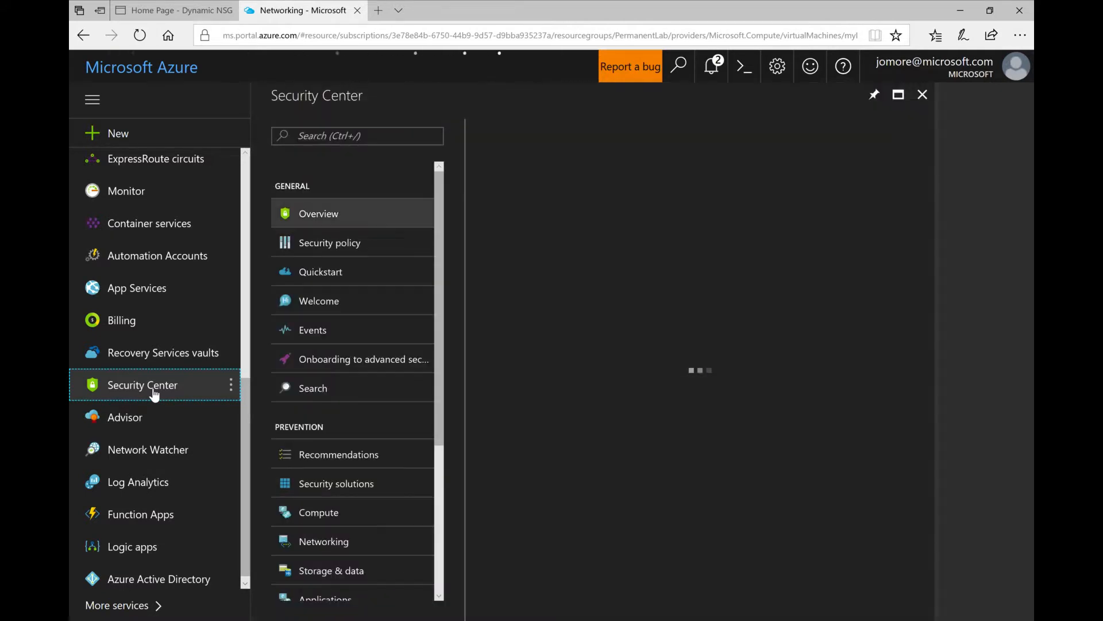
click(318, 213)
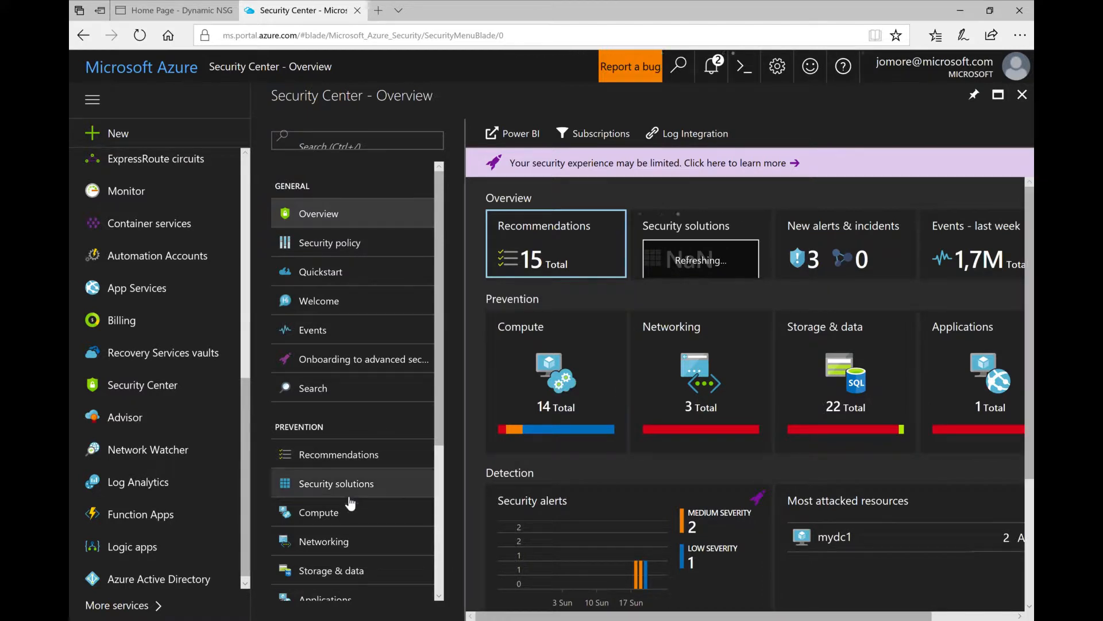
scroll(down, 3)
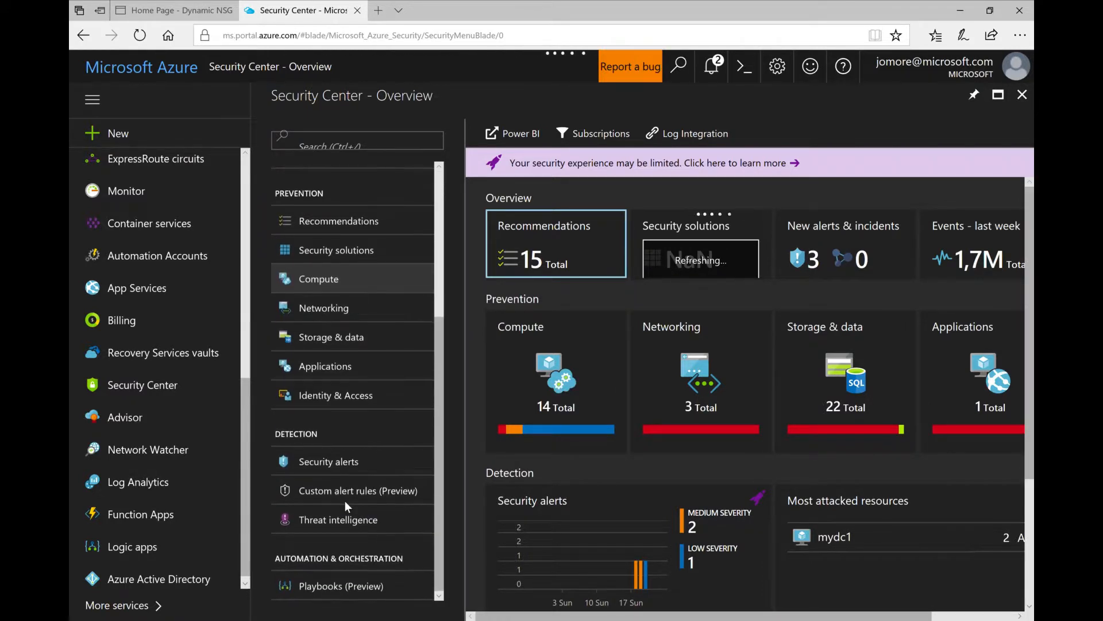
Open Security alerts and view the Suspicious incoming RDP network activity alert for mydc1.
click(328, 462)
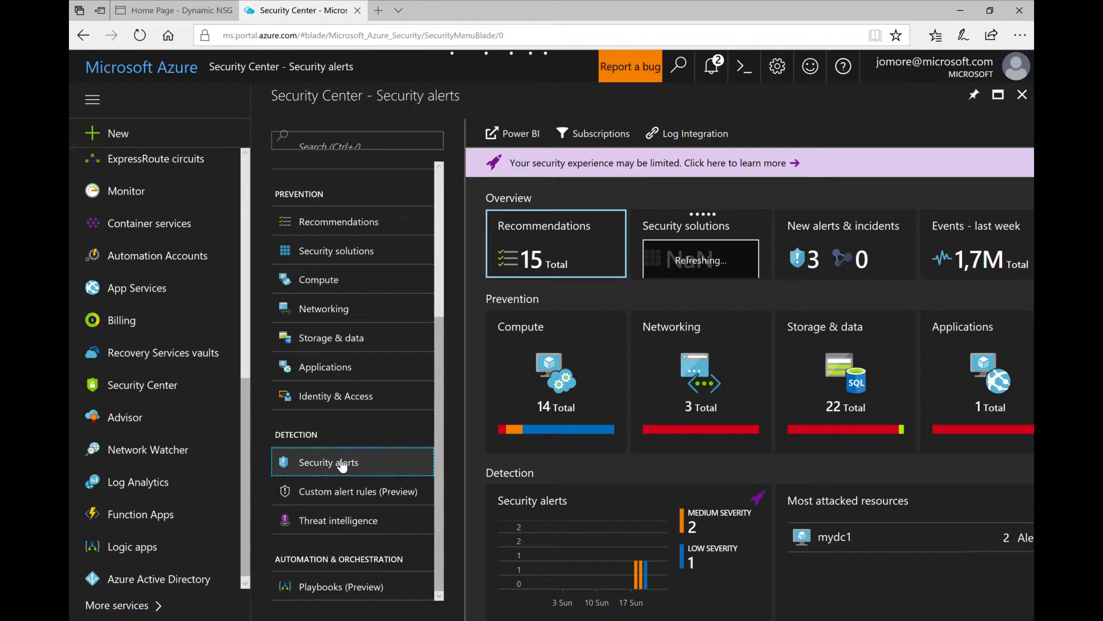
click(329, 462)
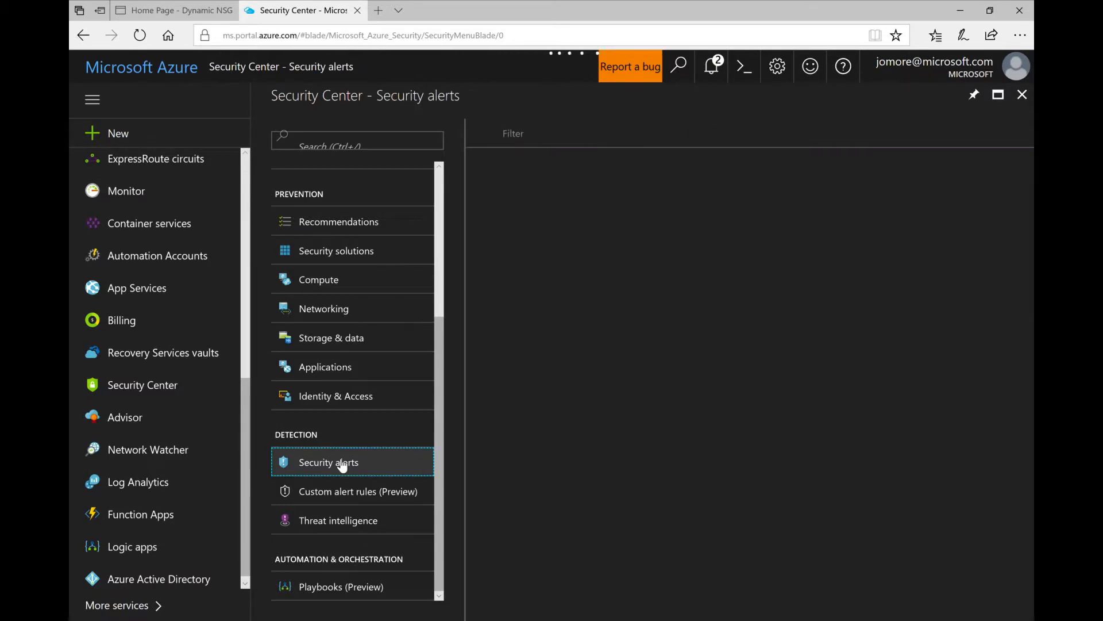
click(328, 461)
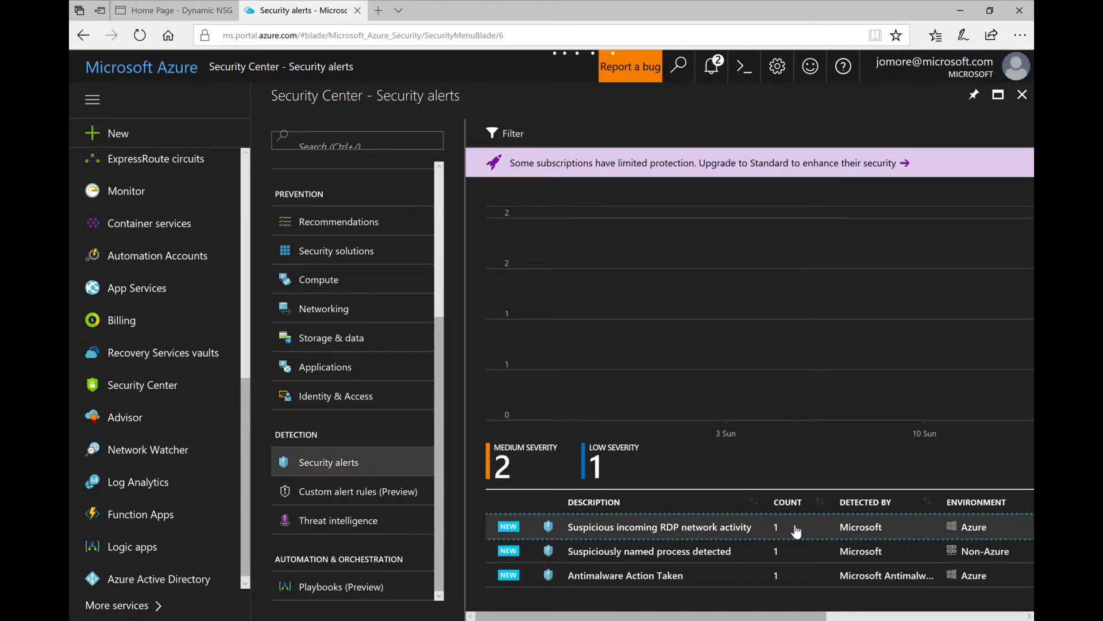
click(658, 527)
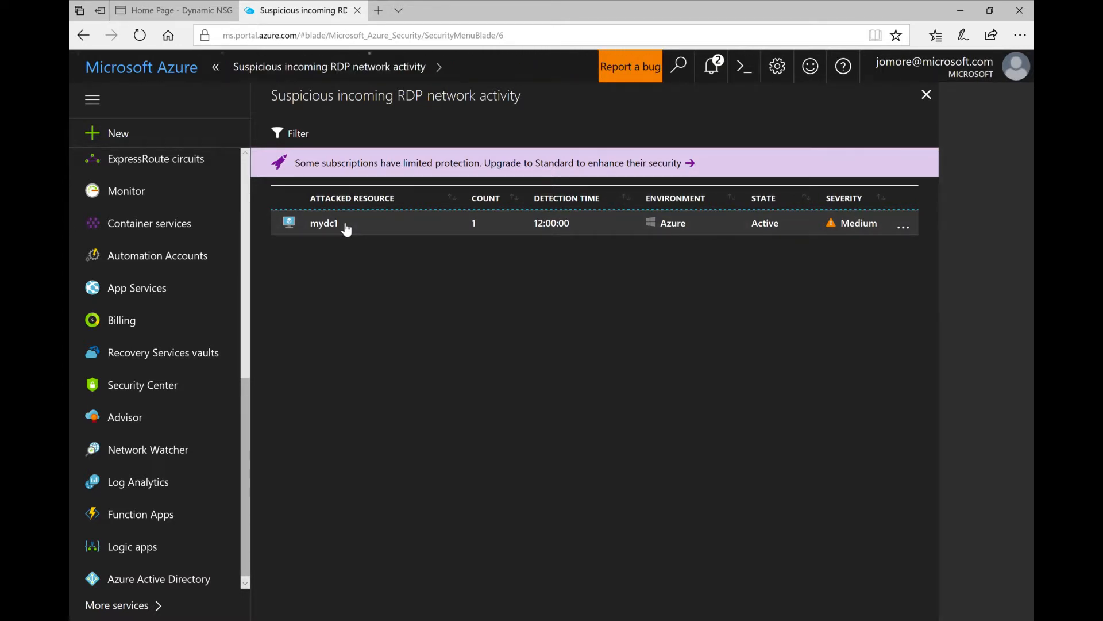
click(323, 222)
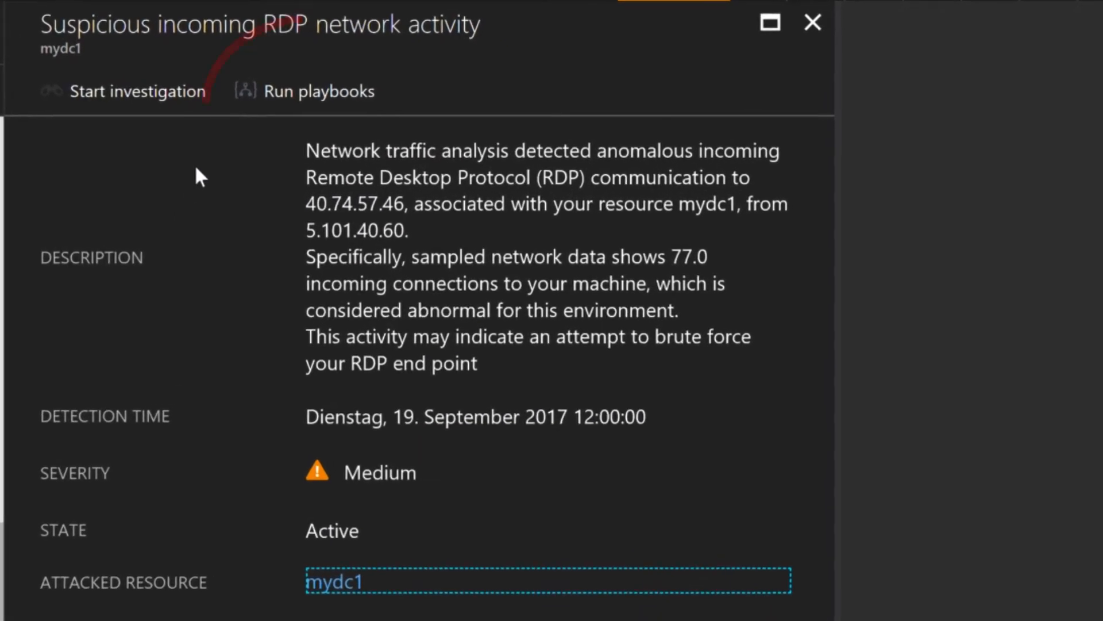
mouse_move(315, 91)
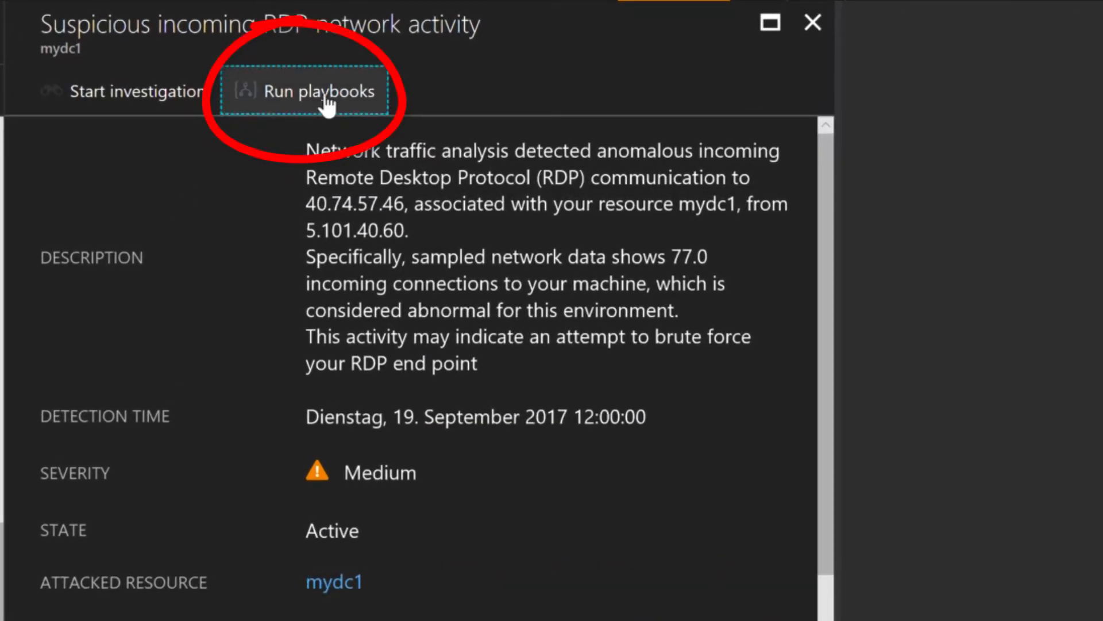
Run the setCompromisedTag playbook on the suspicious RDP activity alert.
click(304, 90)
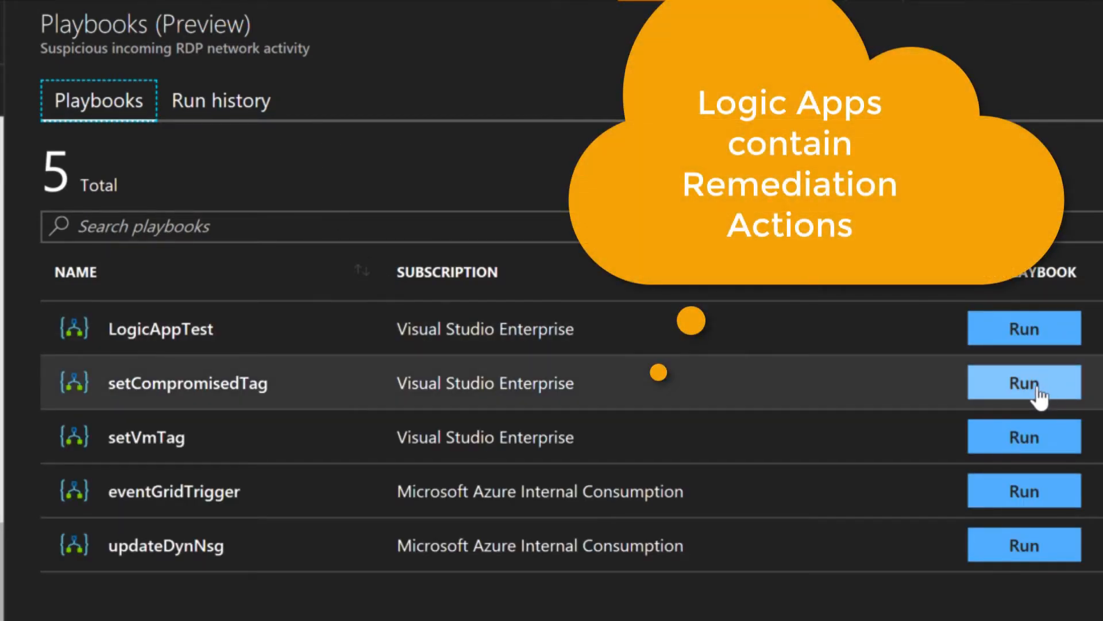
mouse_move(1045, 401)
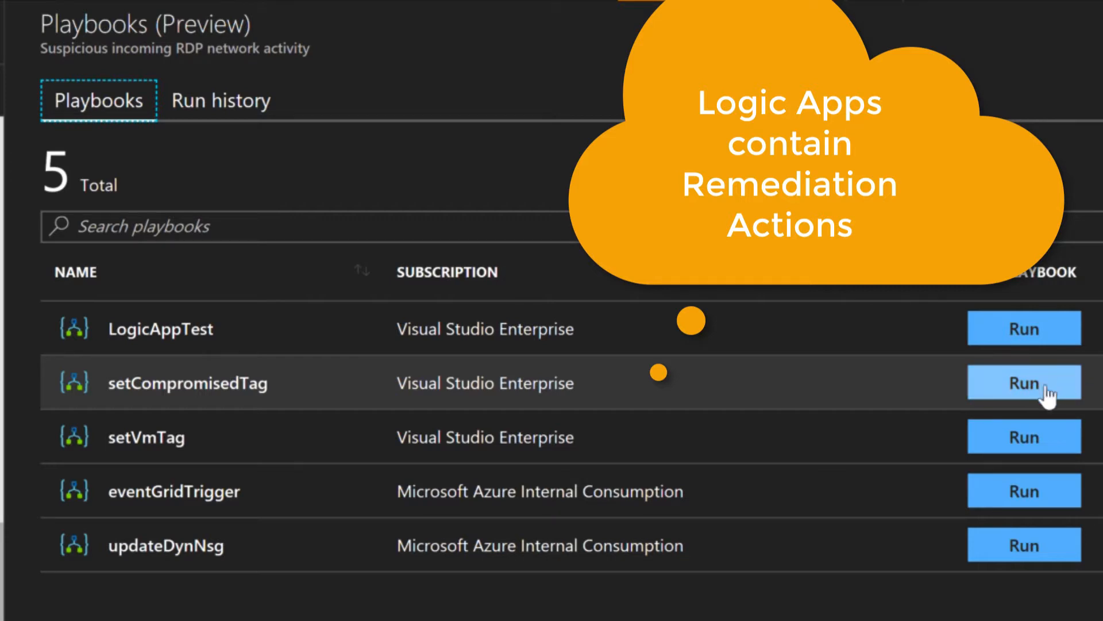
click(1024, 382)
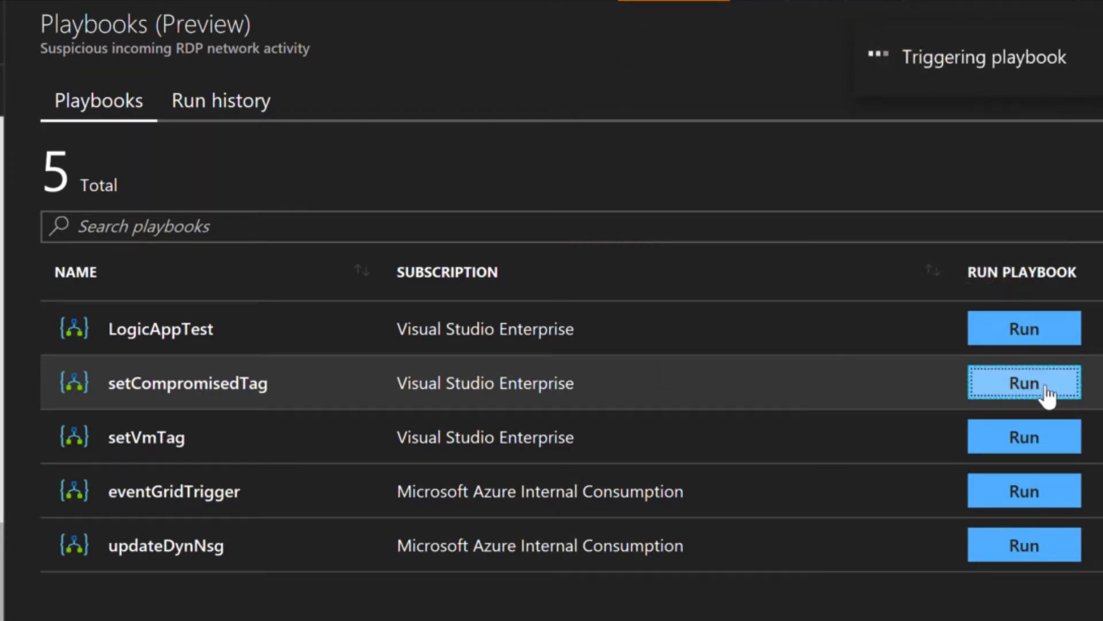
click(1024, 383)
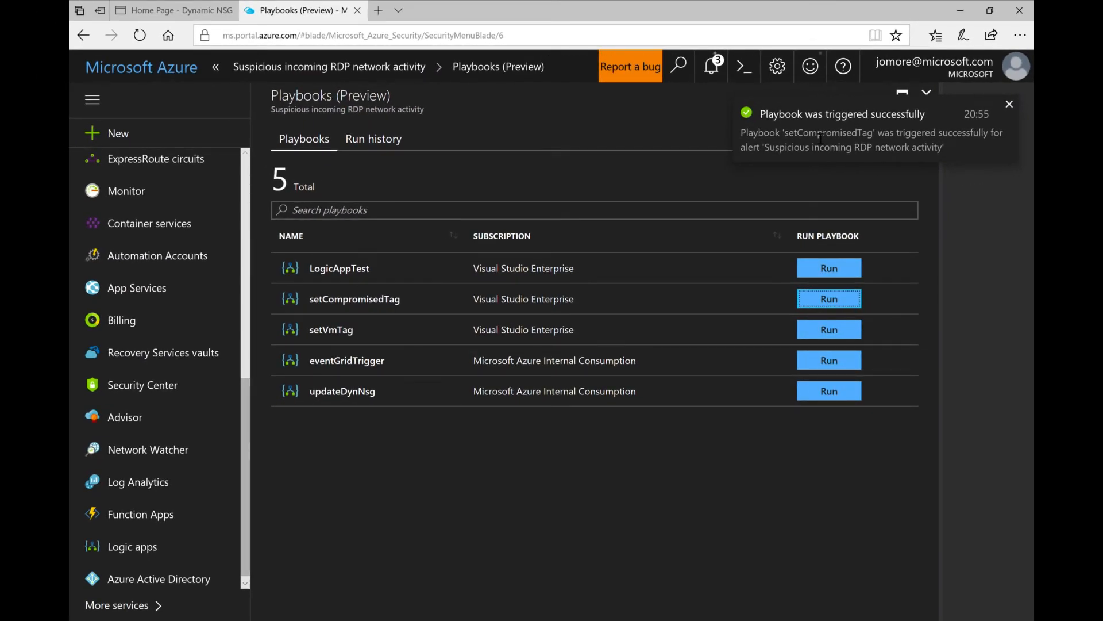
mouse_move(169, 416)
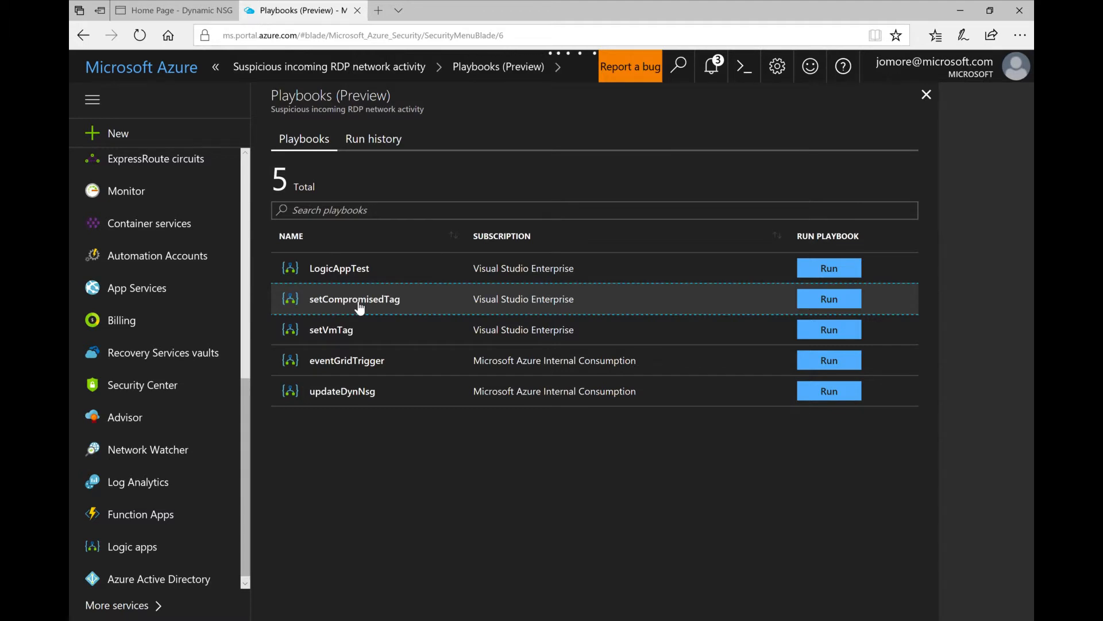
Inspect the setCompromisedTag workflow (alert trigger, add compromised tag, update dynamic NSGs), then go back.
click(355, 298)
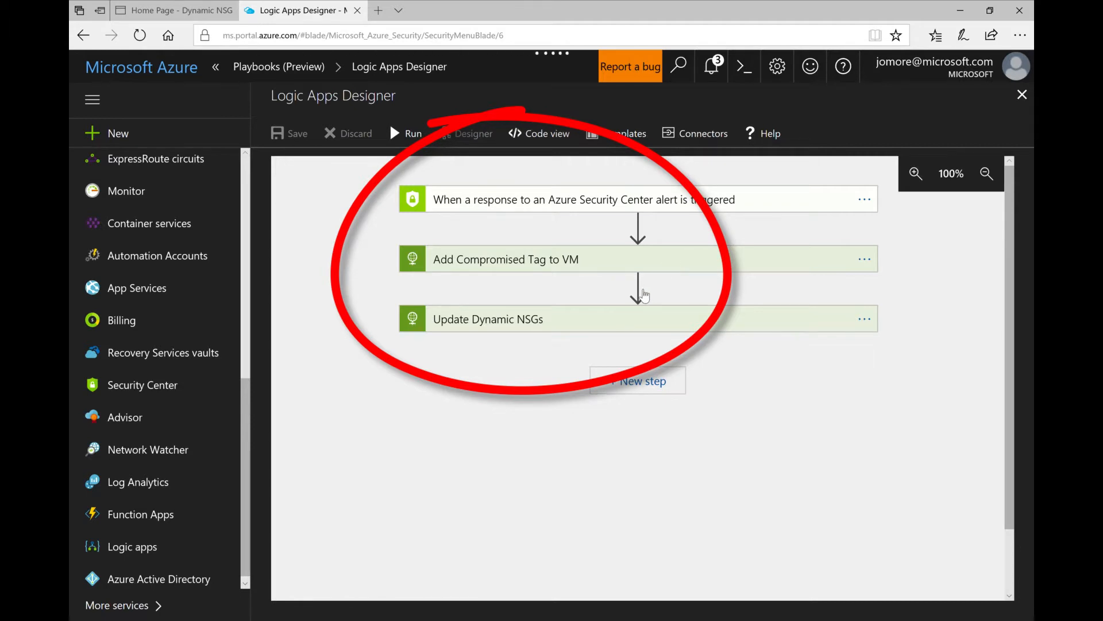
mouse_move(632, 324)
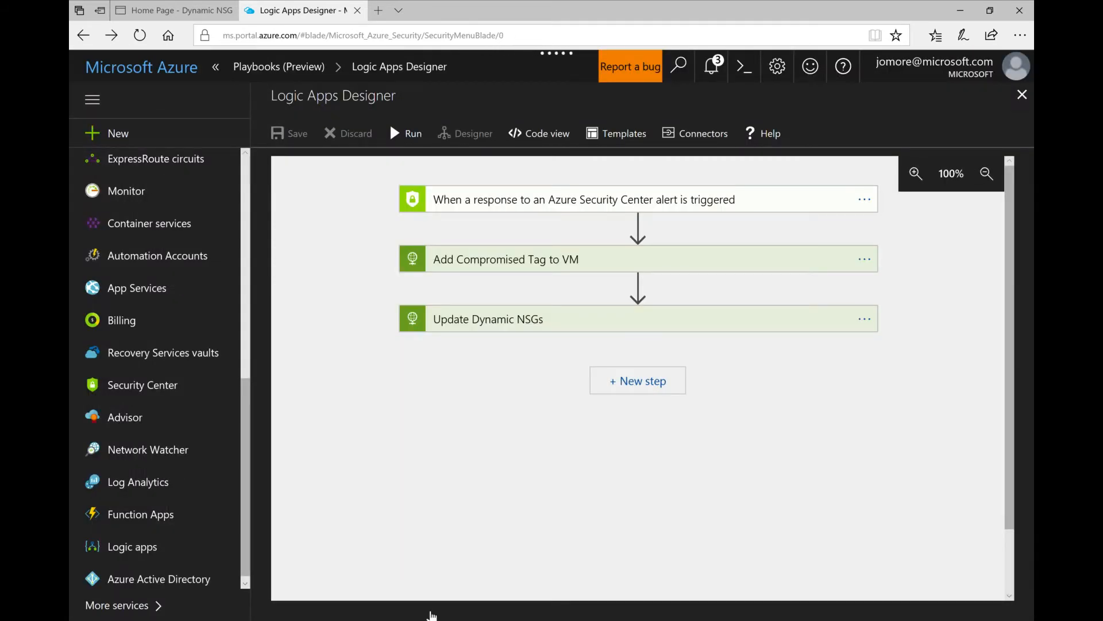
mouse_move(222, 74)
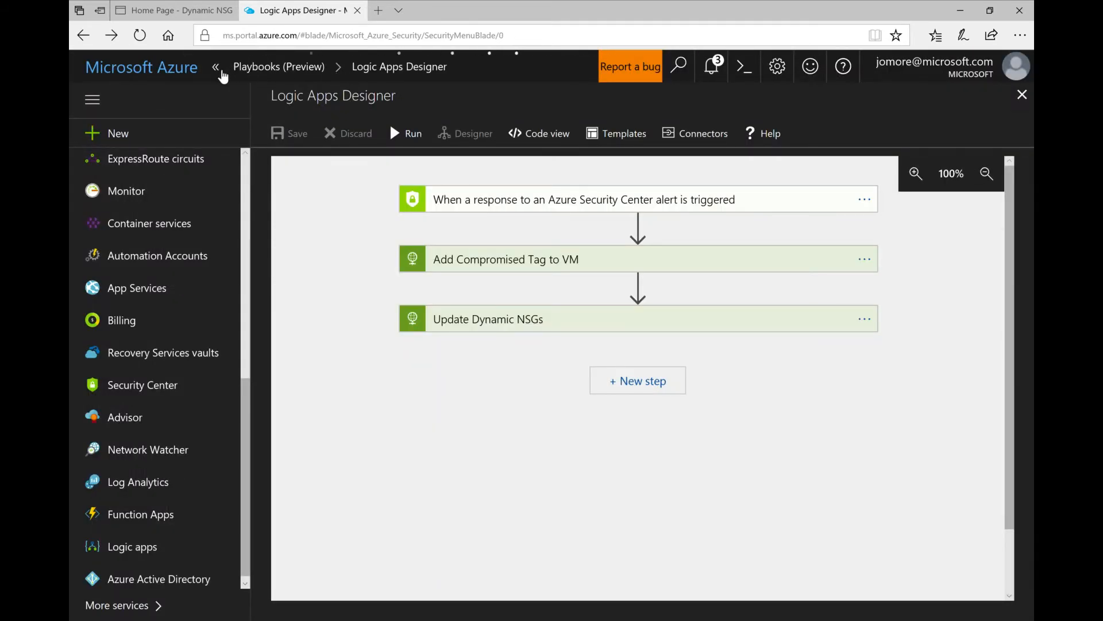
click(216, 66)
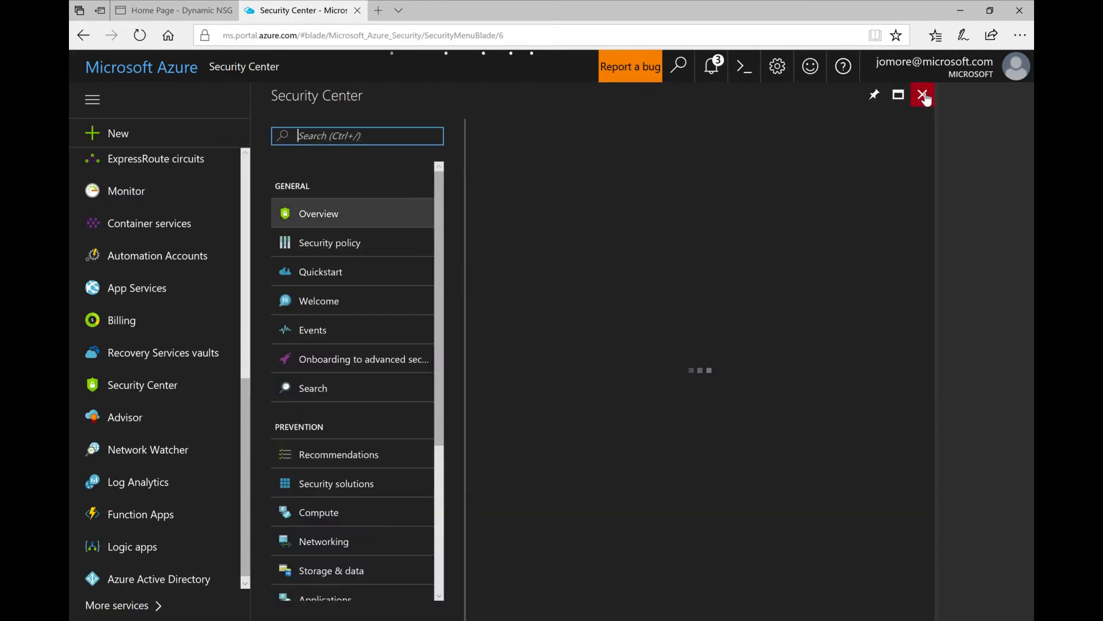
Close Security Center and confirm myDC1 carries the tag Compromised : yes, then head to Networking.
click(923, 95)
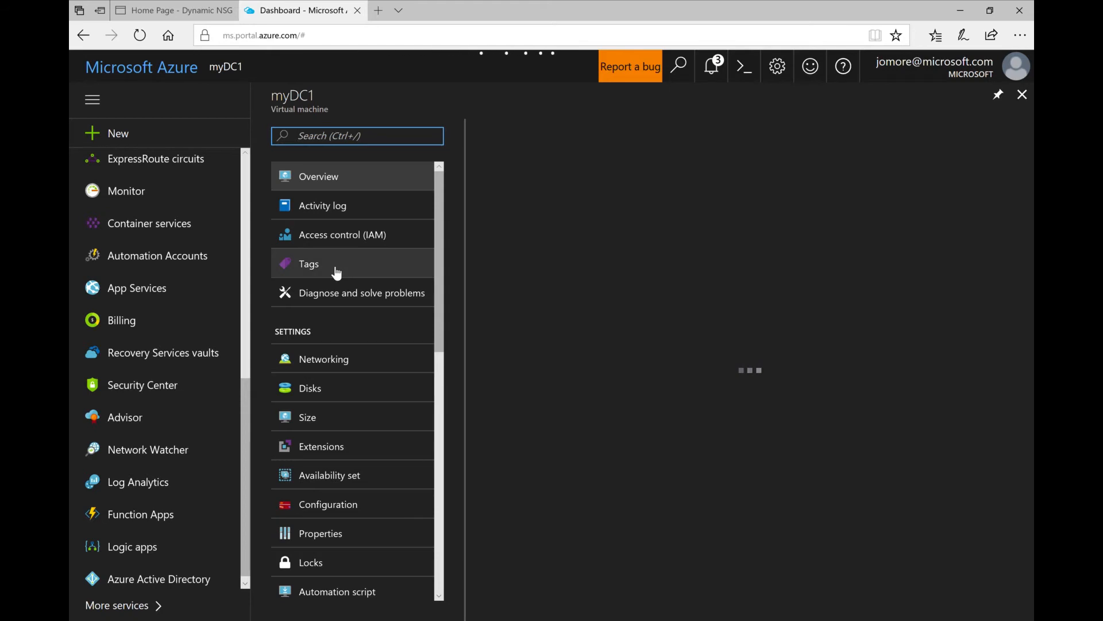
click(308, 263)
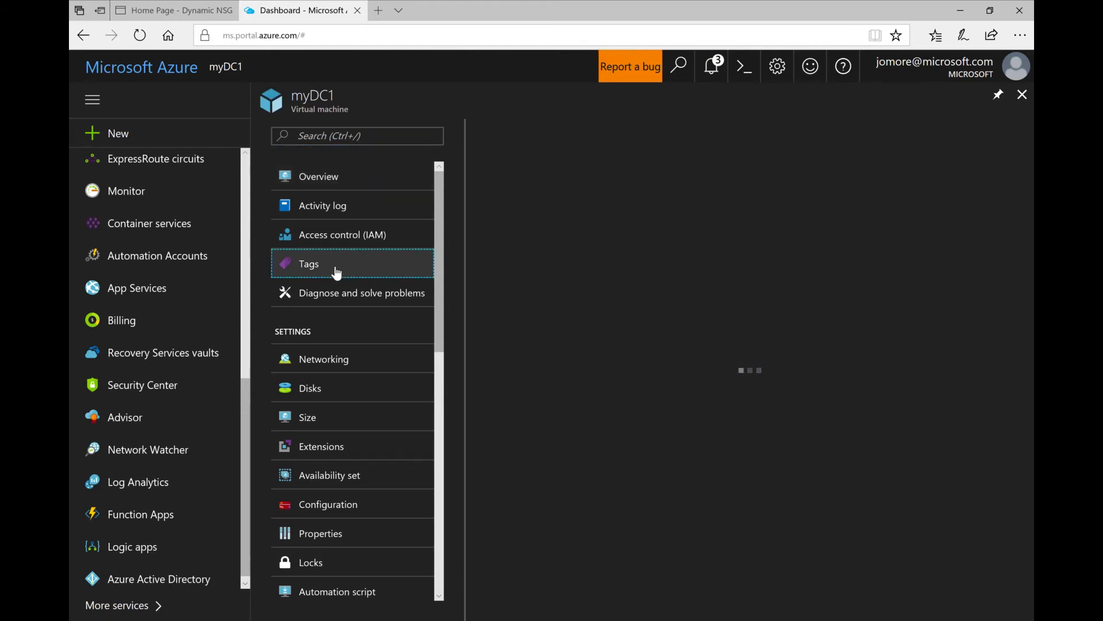
click(308, 263)
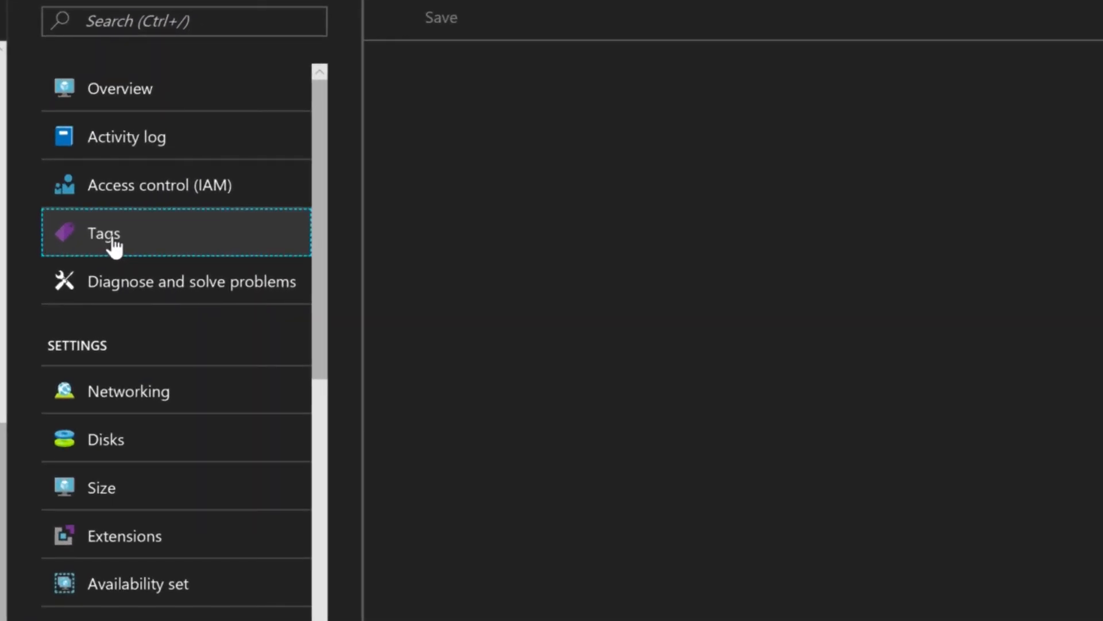
click(103, 232)
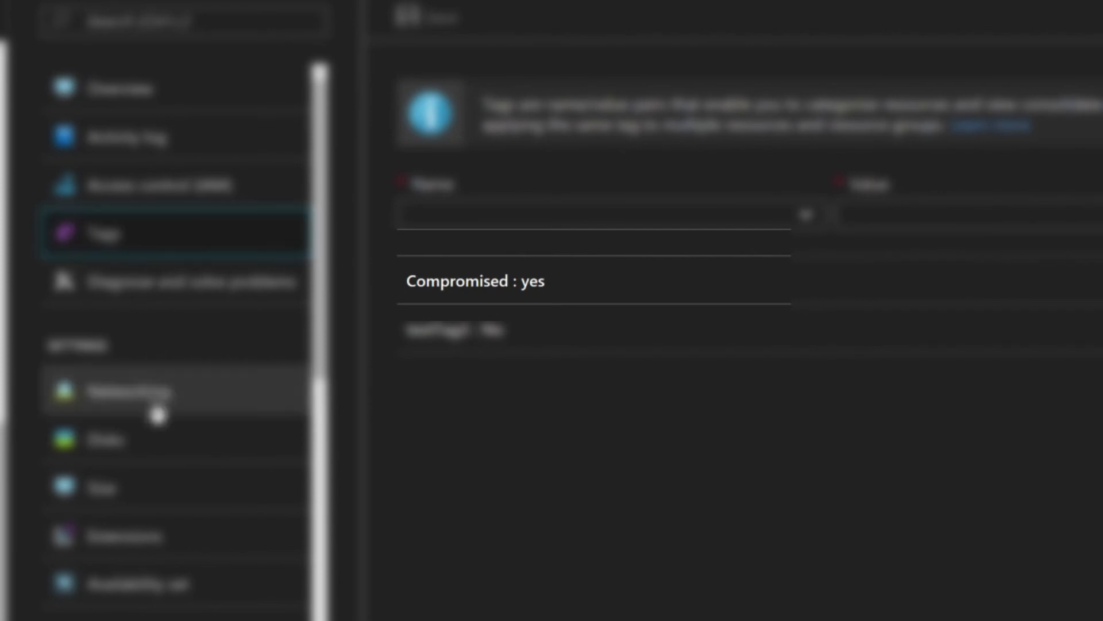
click(323, 359)
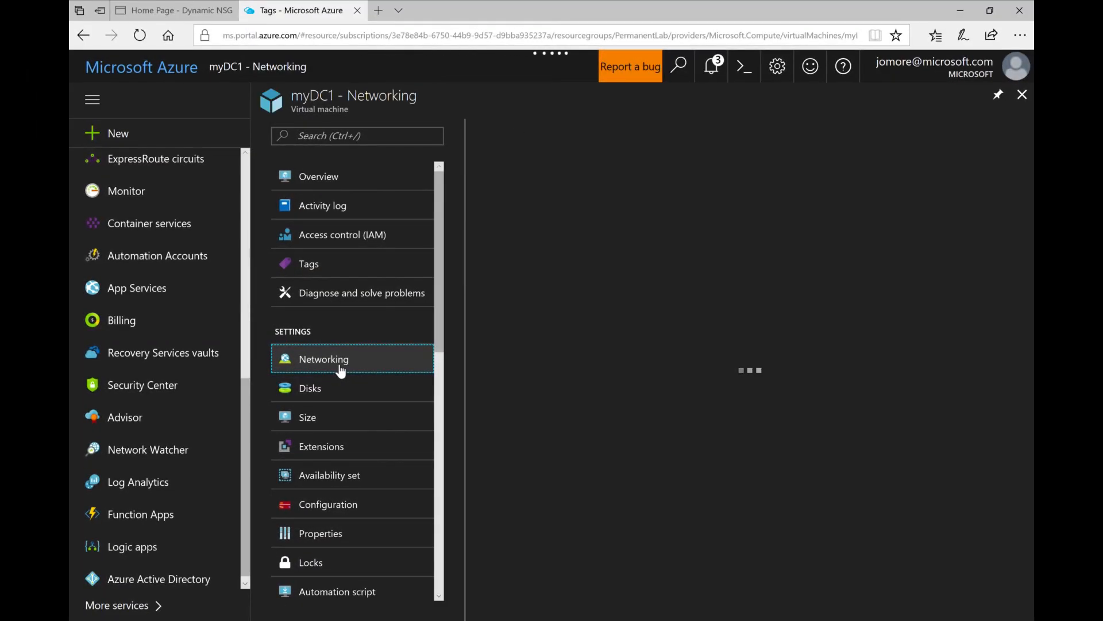
View dynNSG-myDC1's inbound rules: inbound100 denies TCP 1-65535 ahead of the 3389 allow.
click(323, 358)
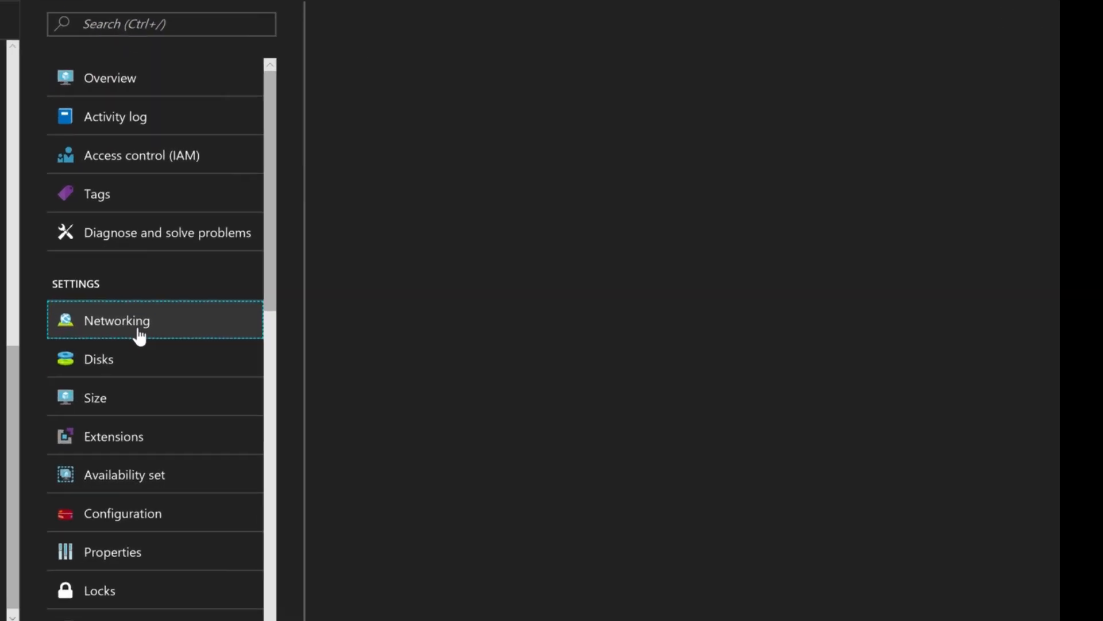
click(117, 320)
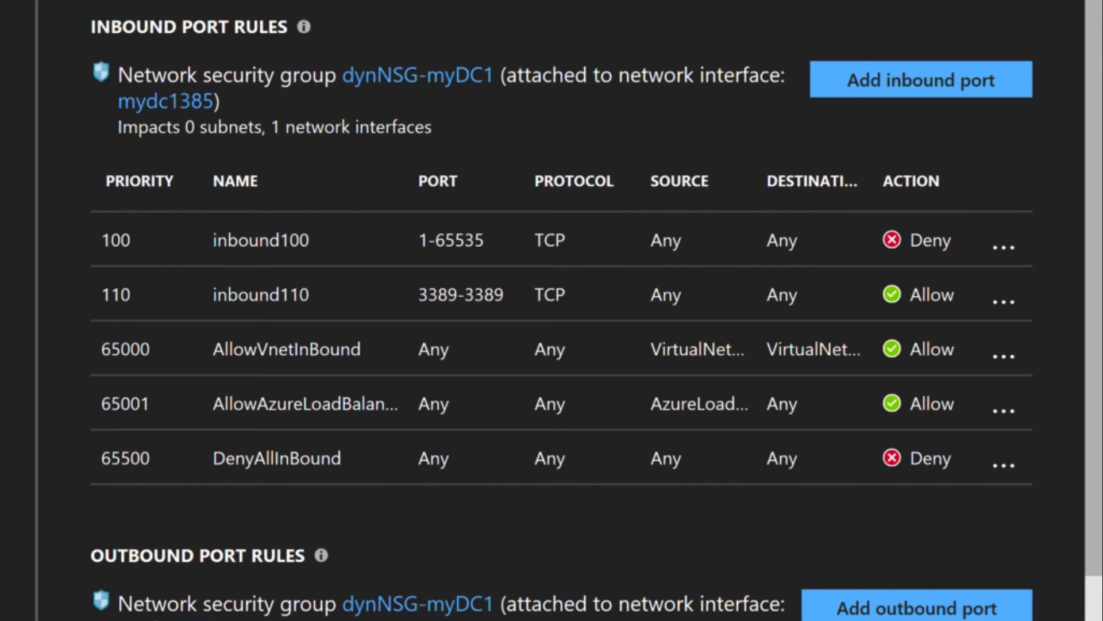
mouse_move(717, 275)
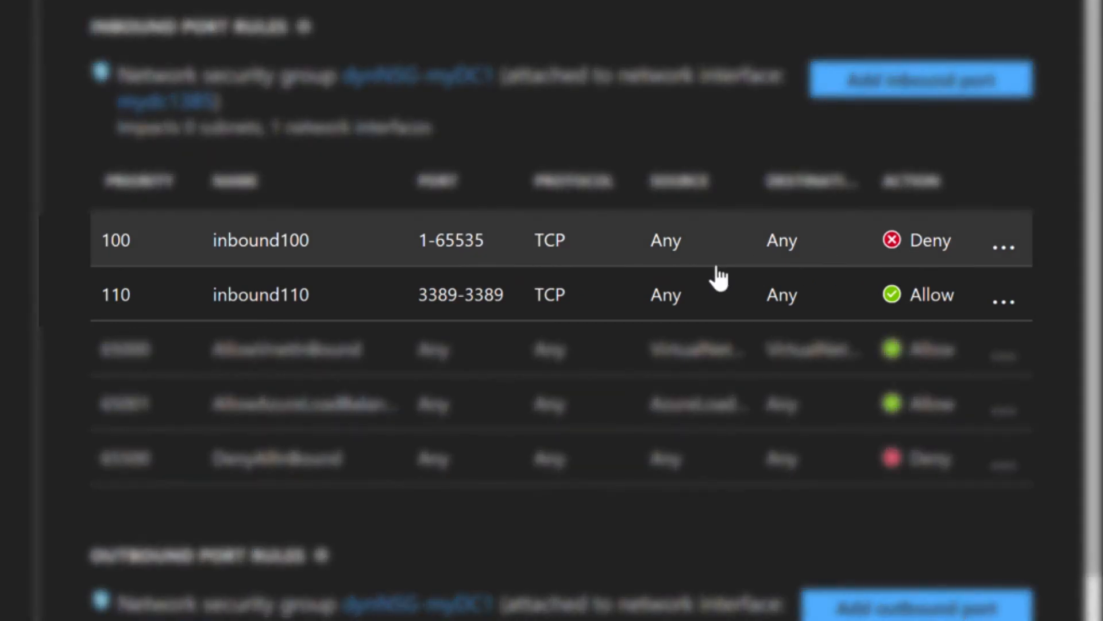
mouse_move(640, 254)
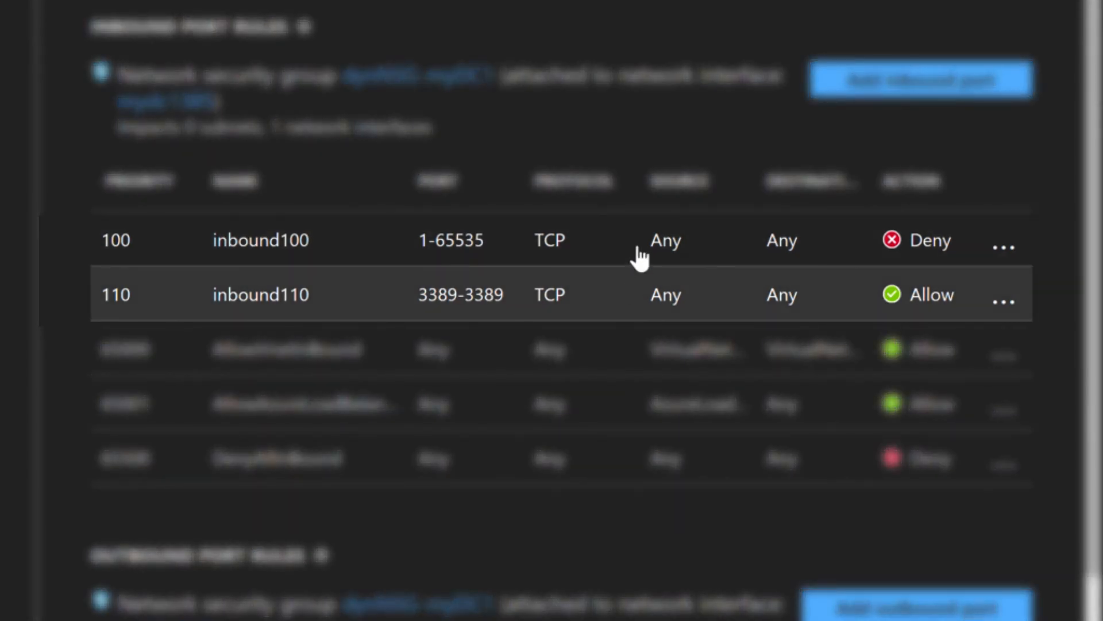